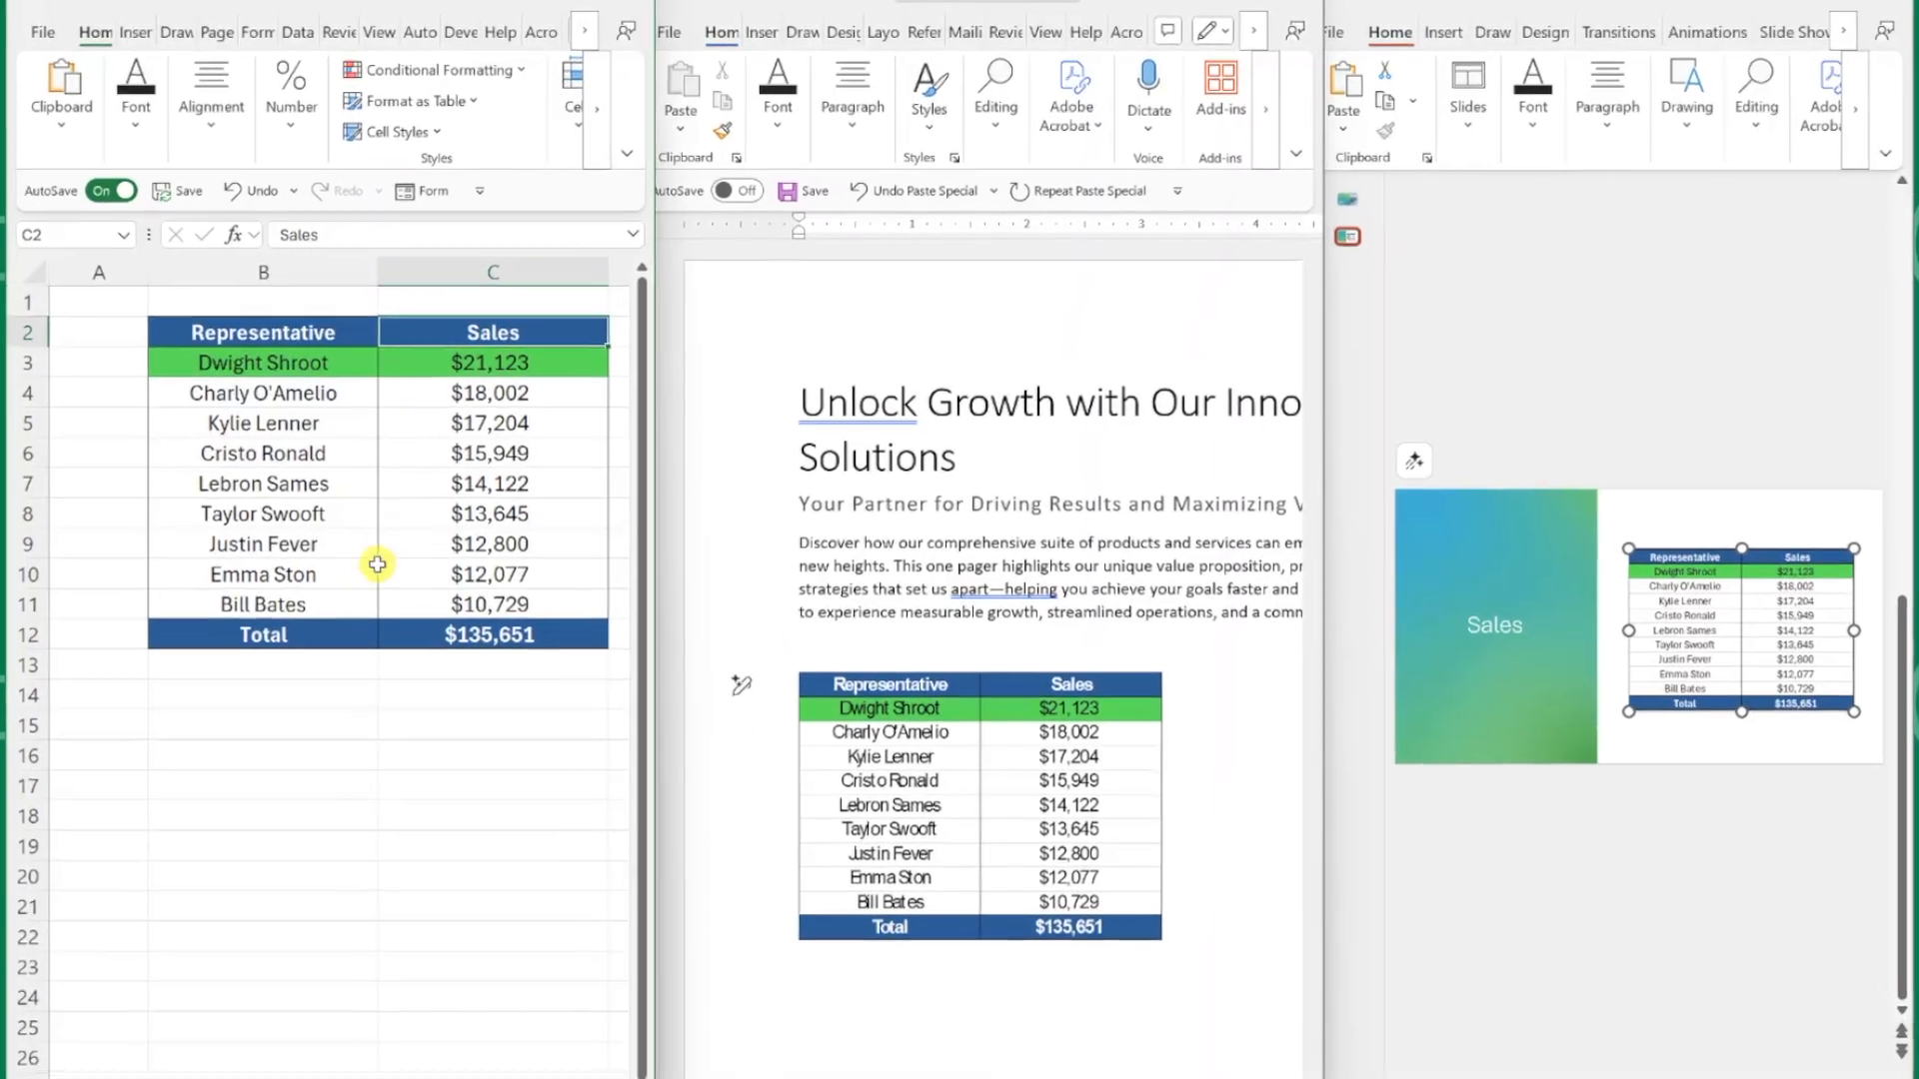
click(262, 604)
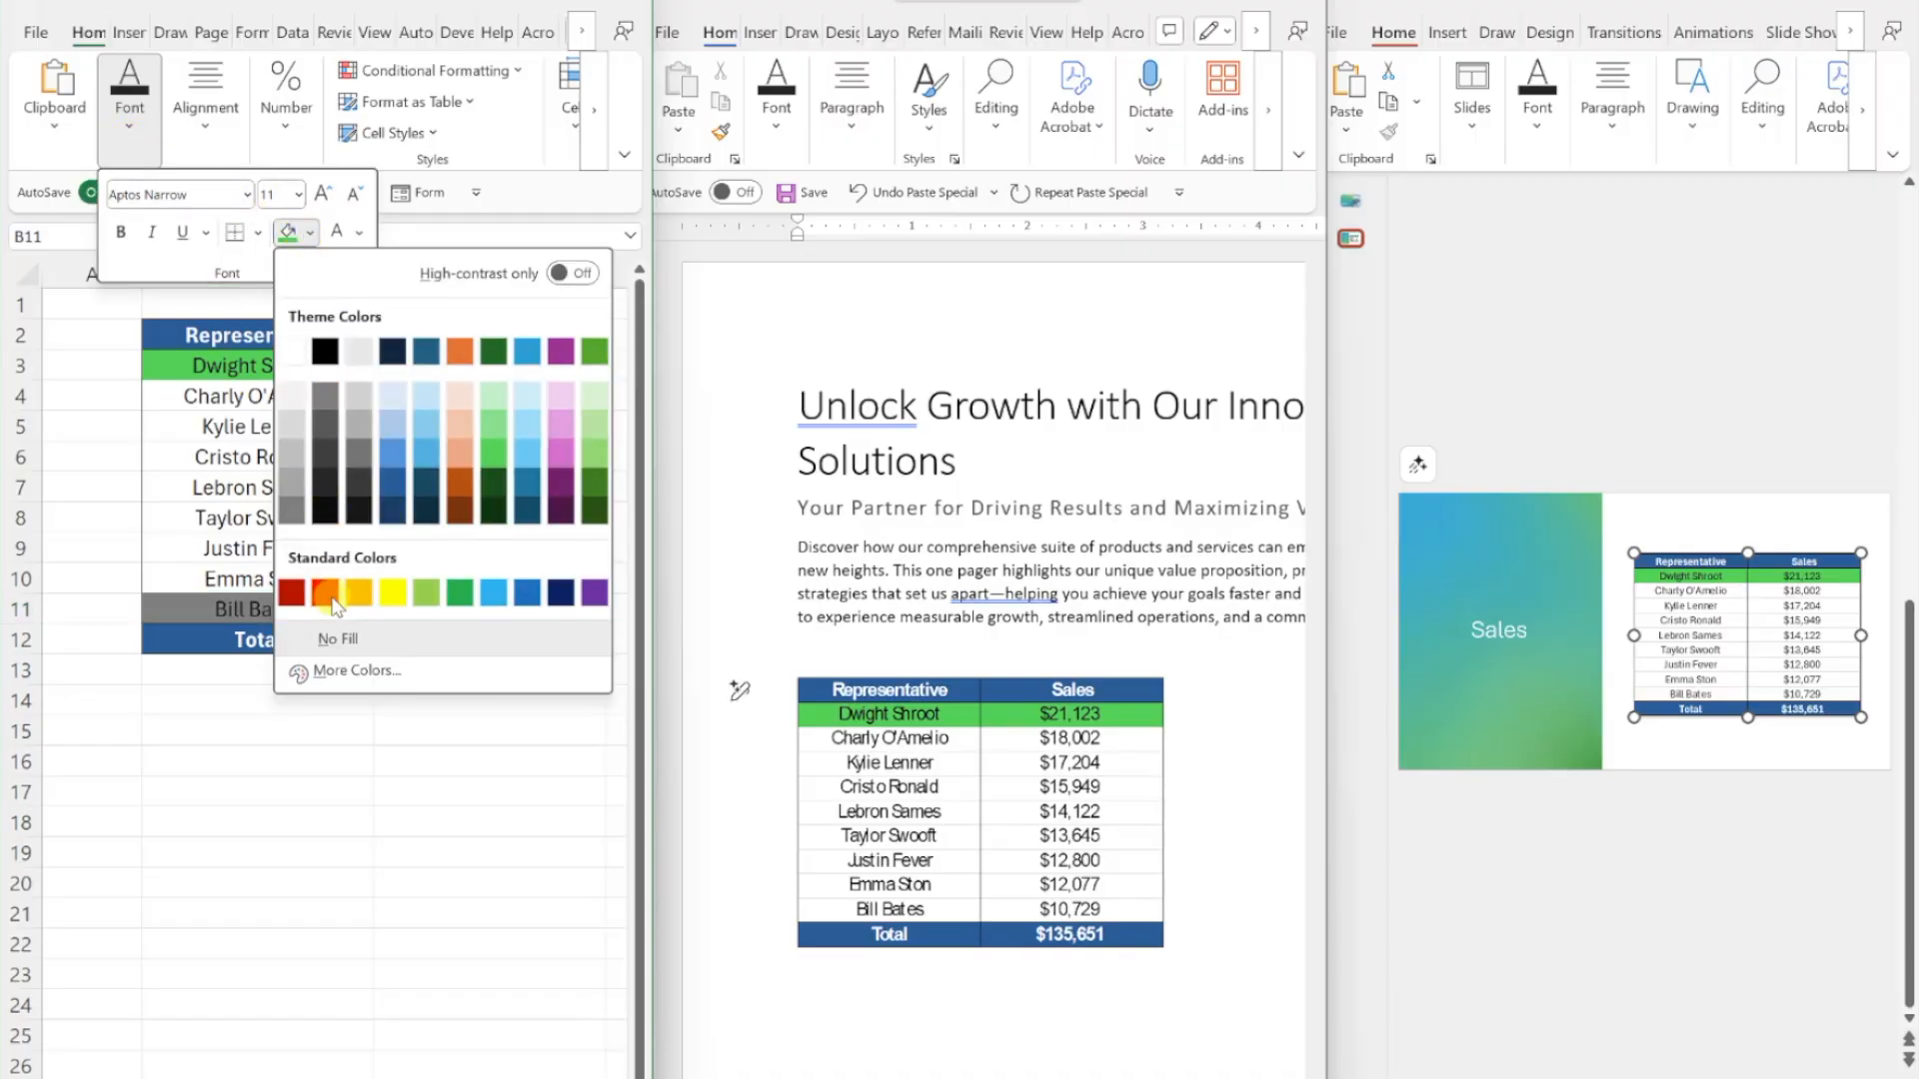
click(291, 594)
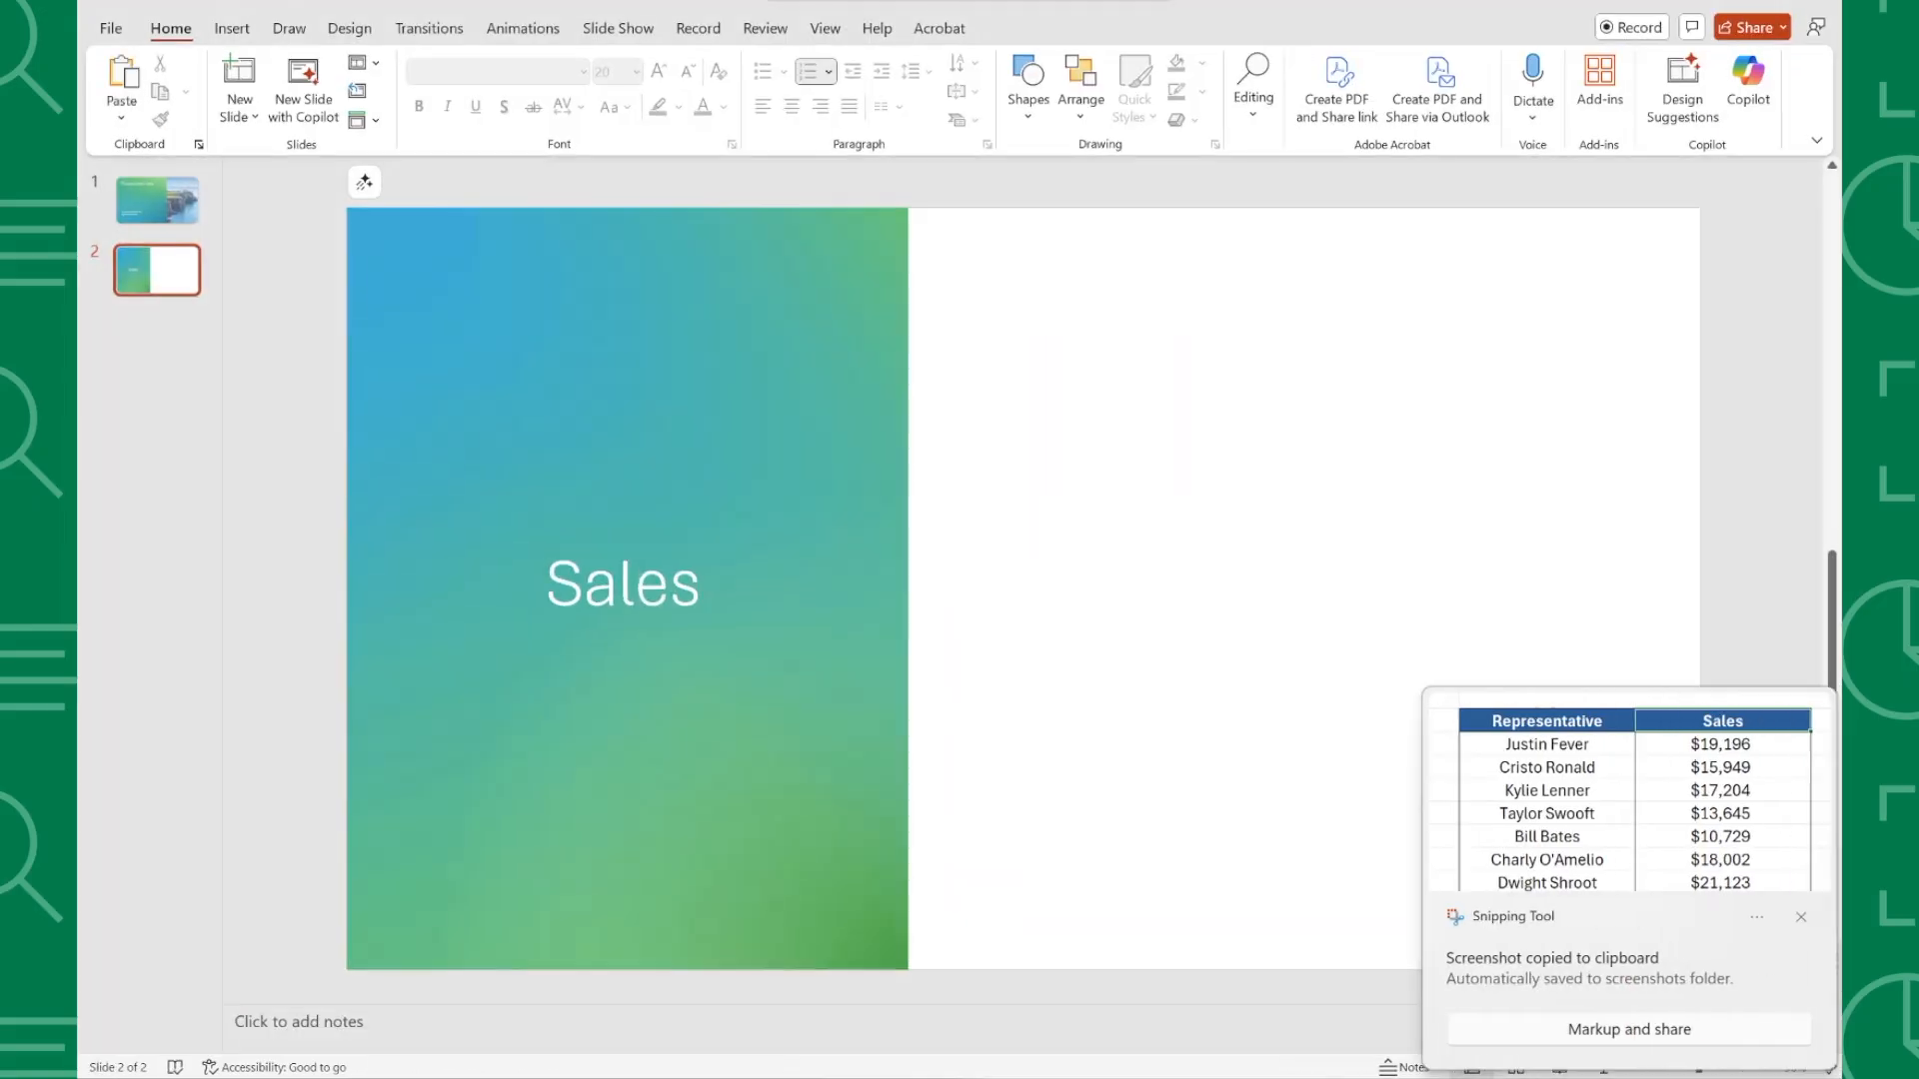
mouse_move(1062, 502)
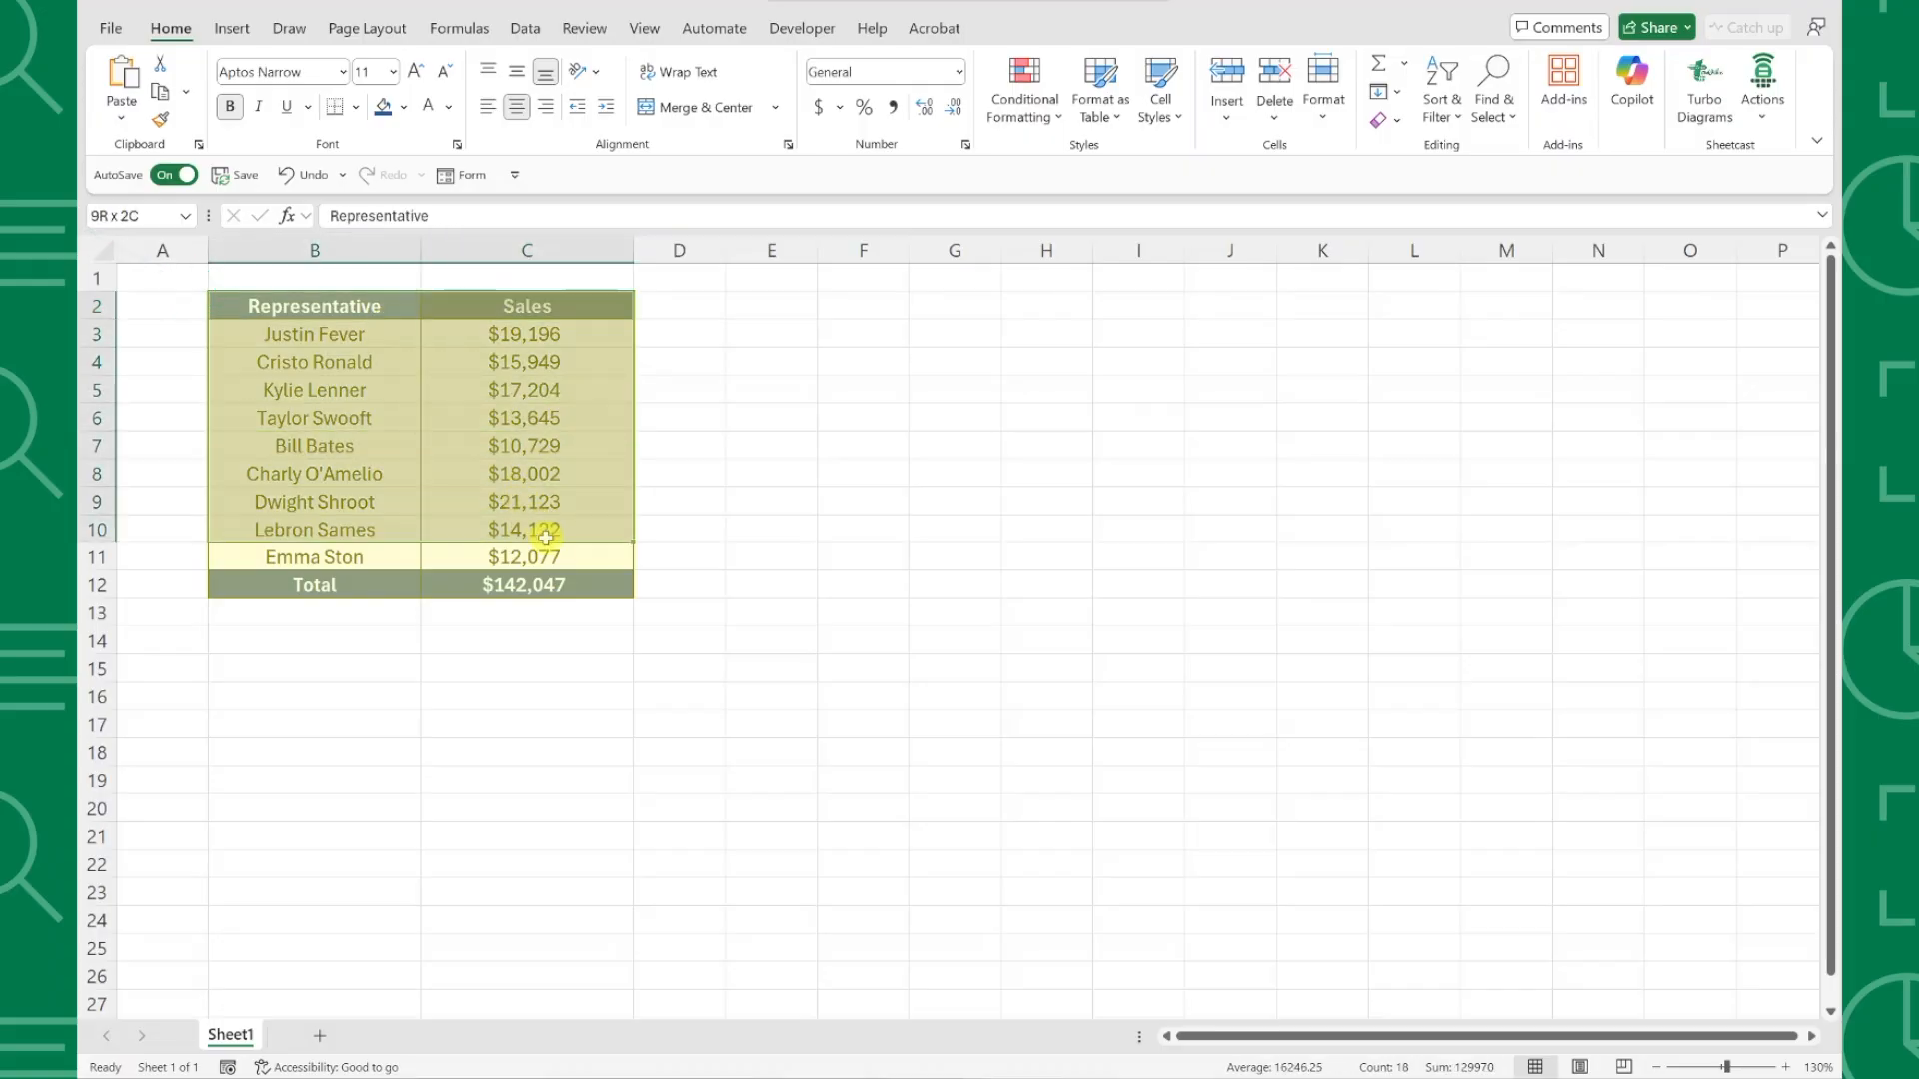
Step: Copy the sales table B2:C12 and bring up the PowerPoint presentation
key(ctrl+c)
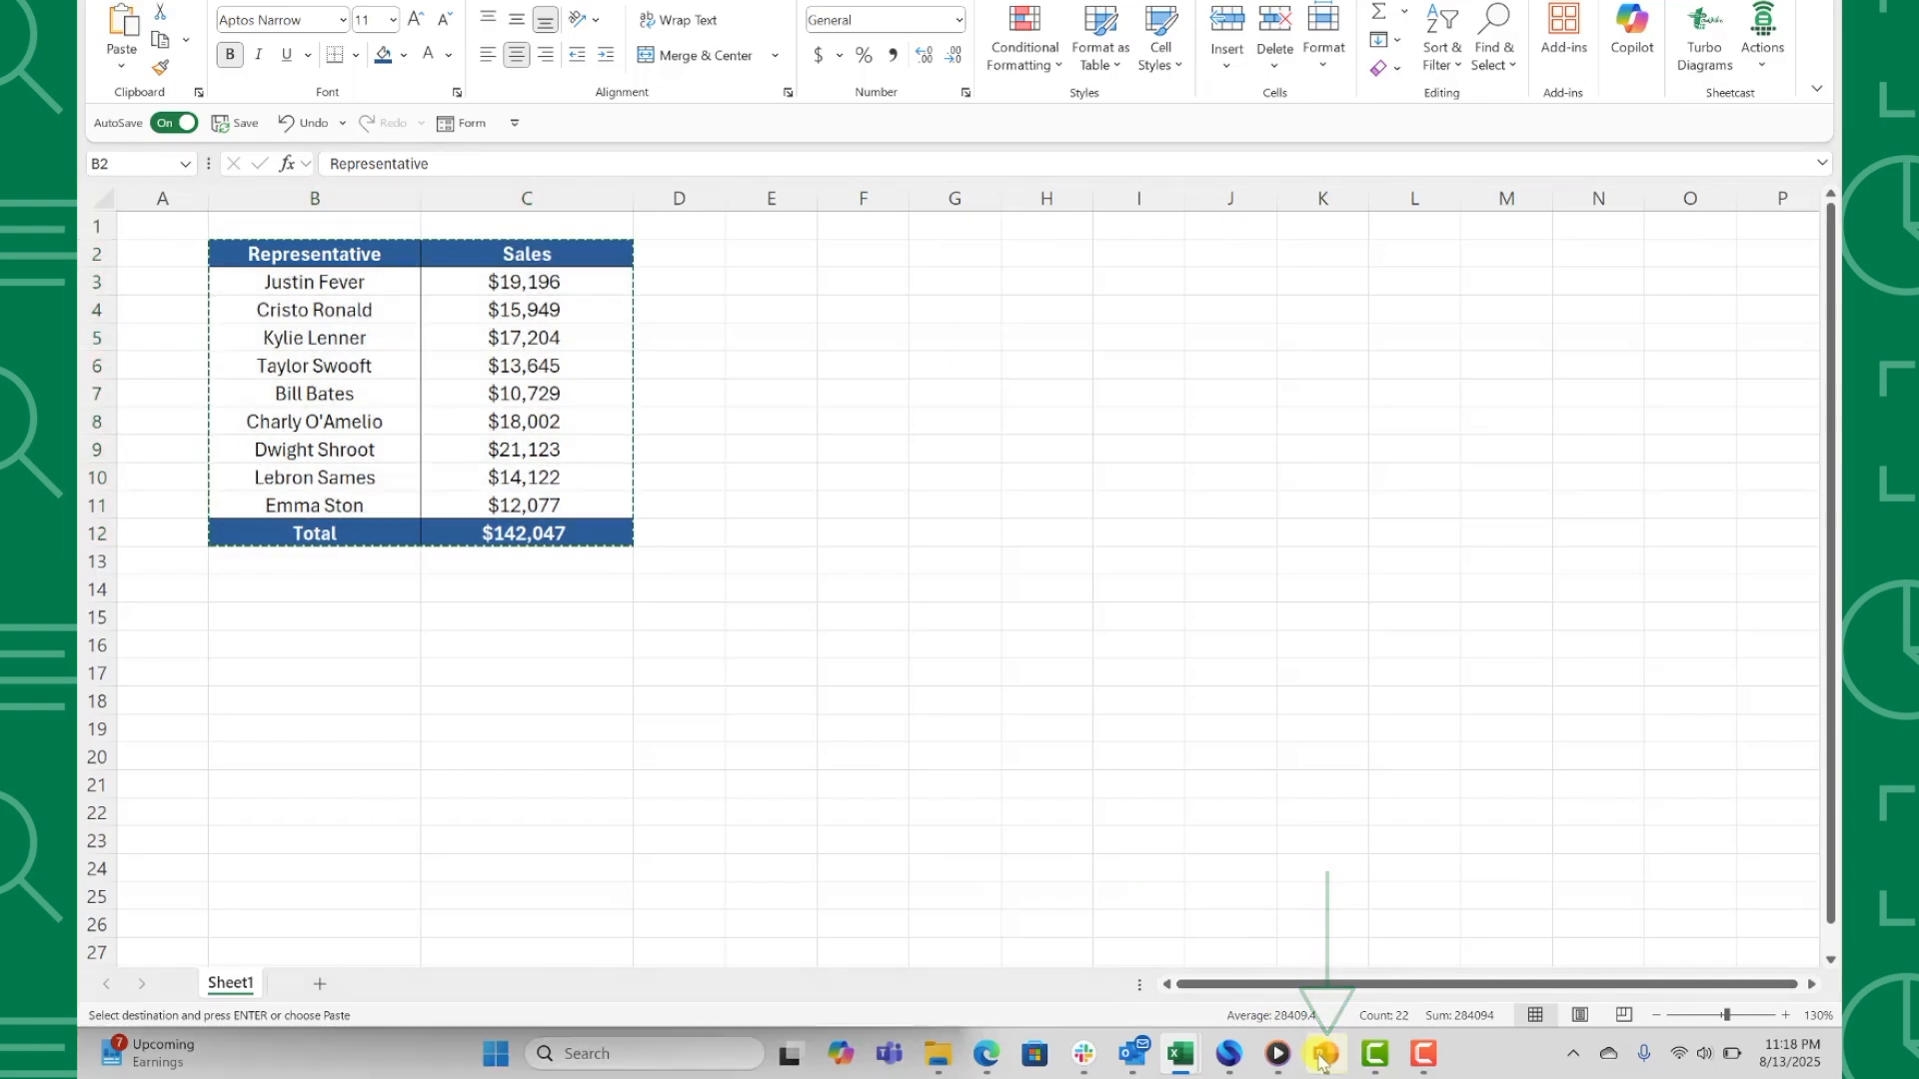
click(1323, 1053)
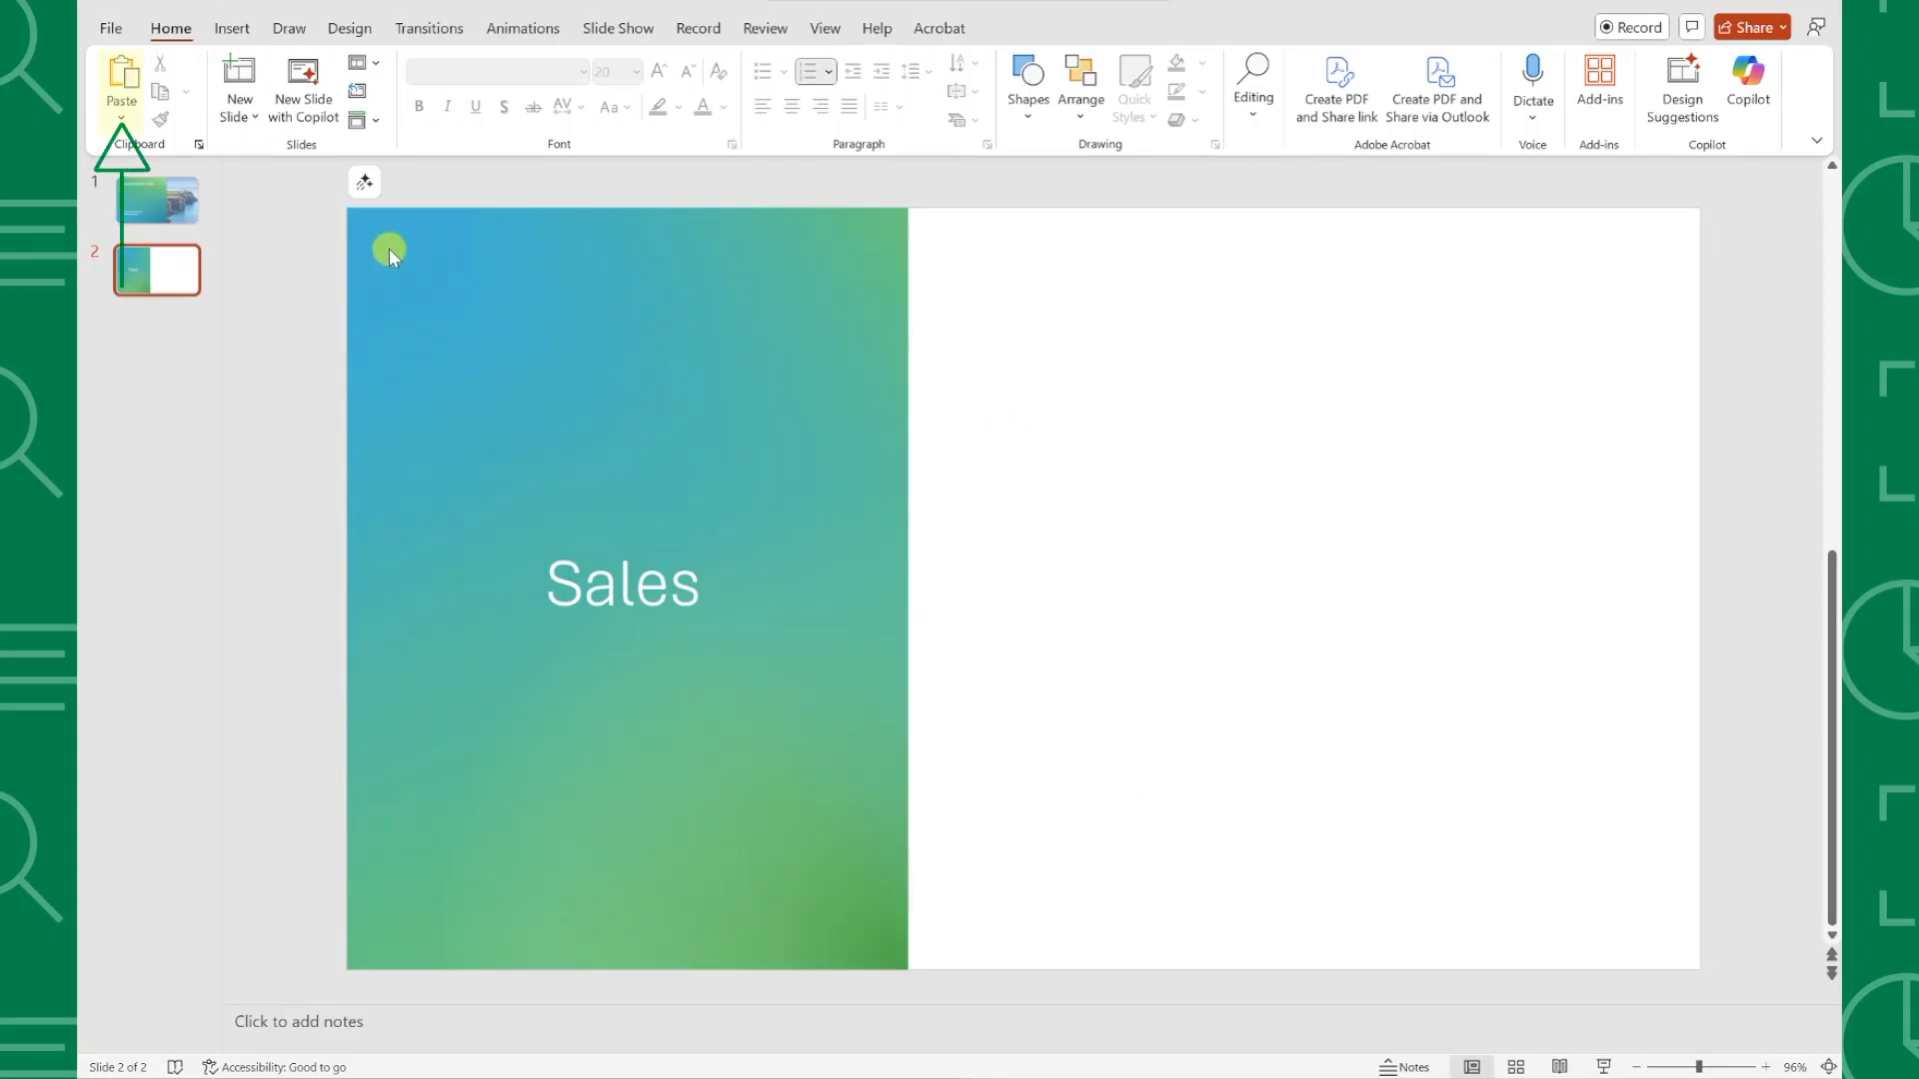
Step: Paste-link the table onto the Sales slide as a Microsoft Excel Worksheet Object
click(120, 116)
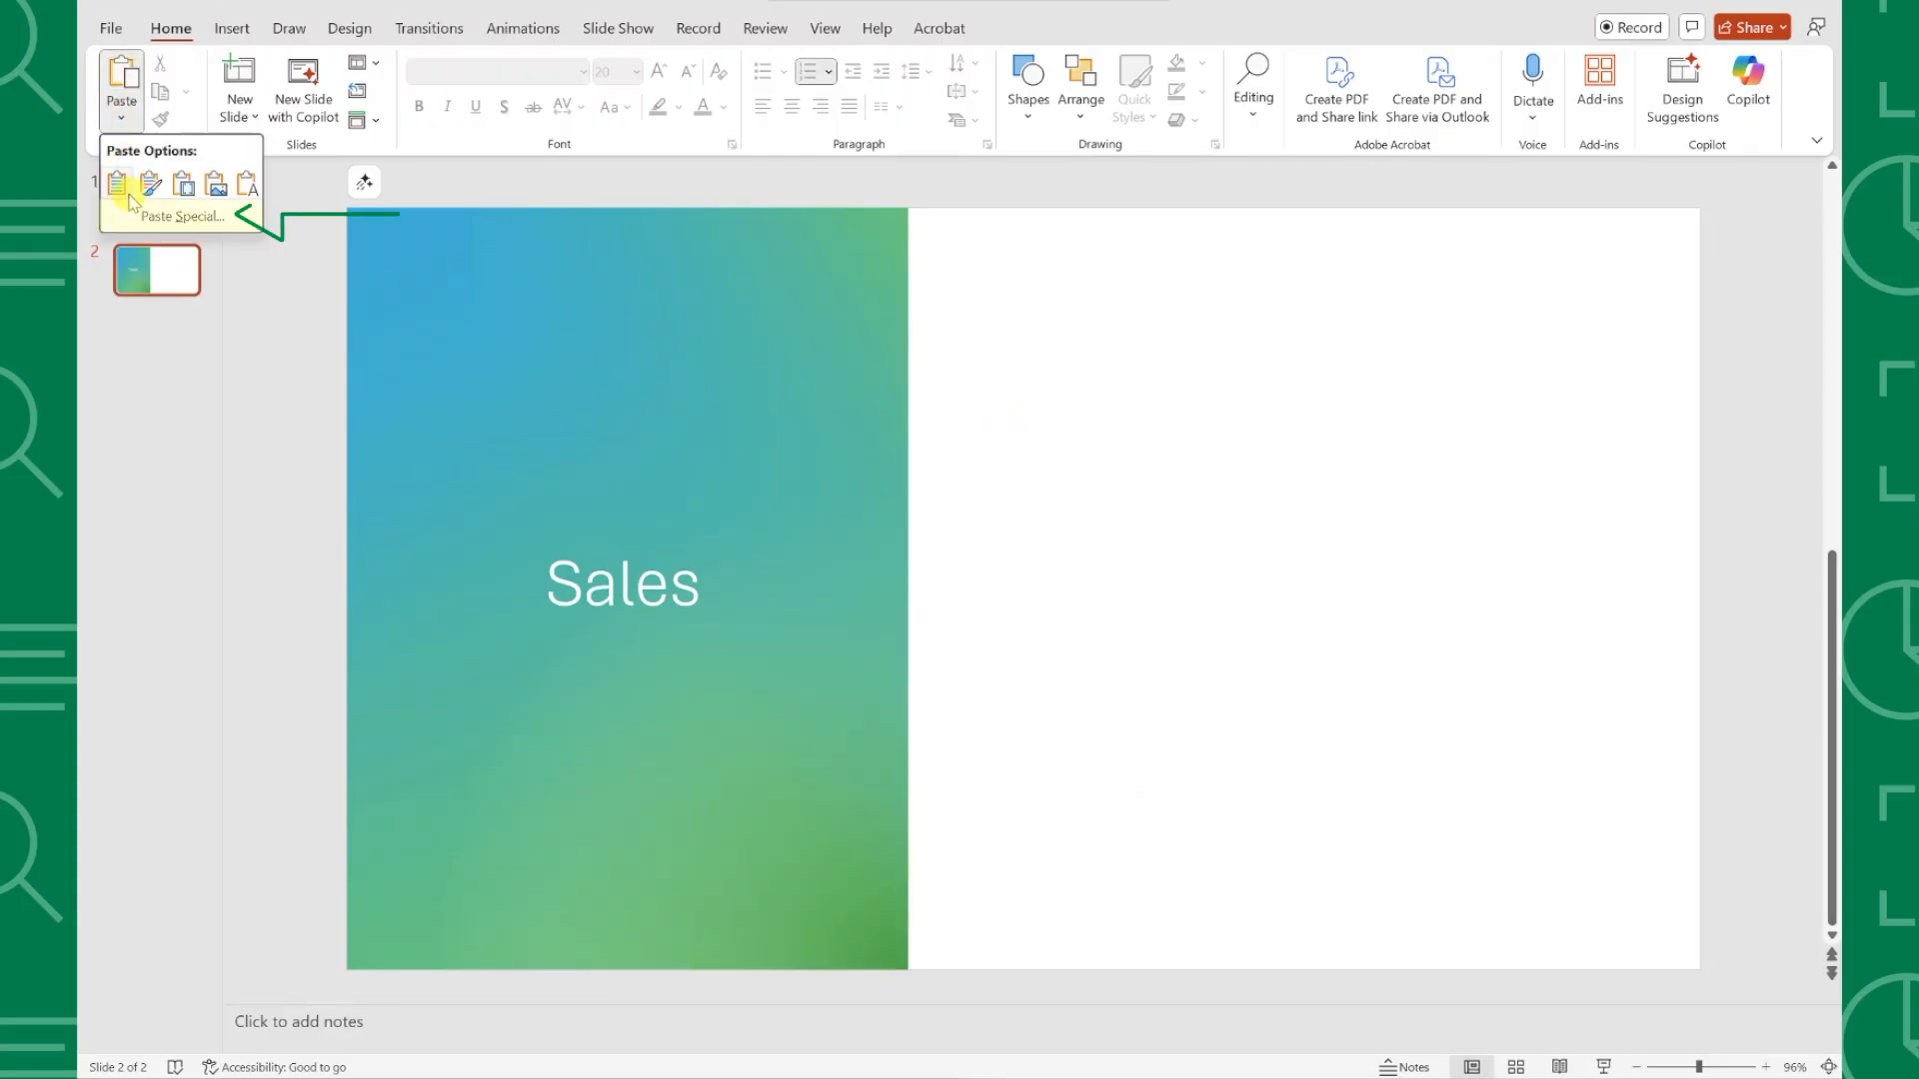
click(181, 216)
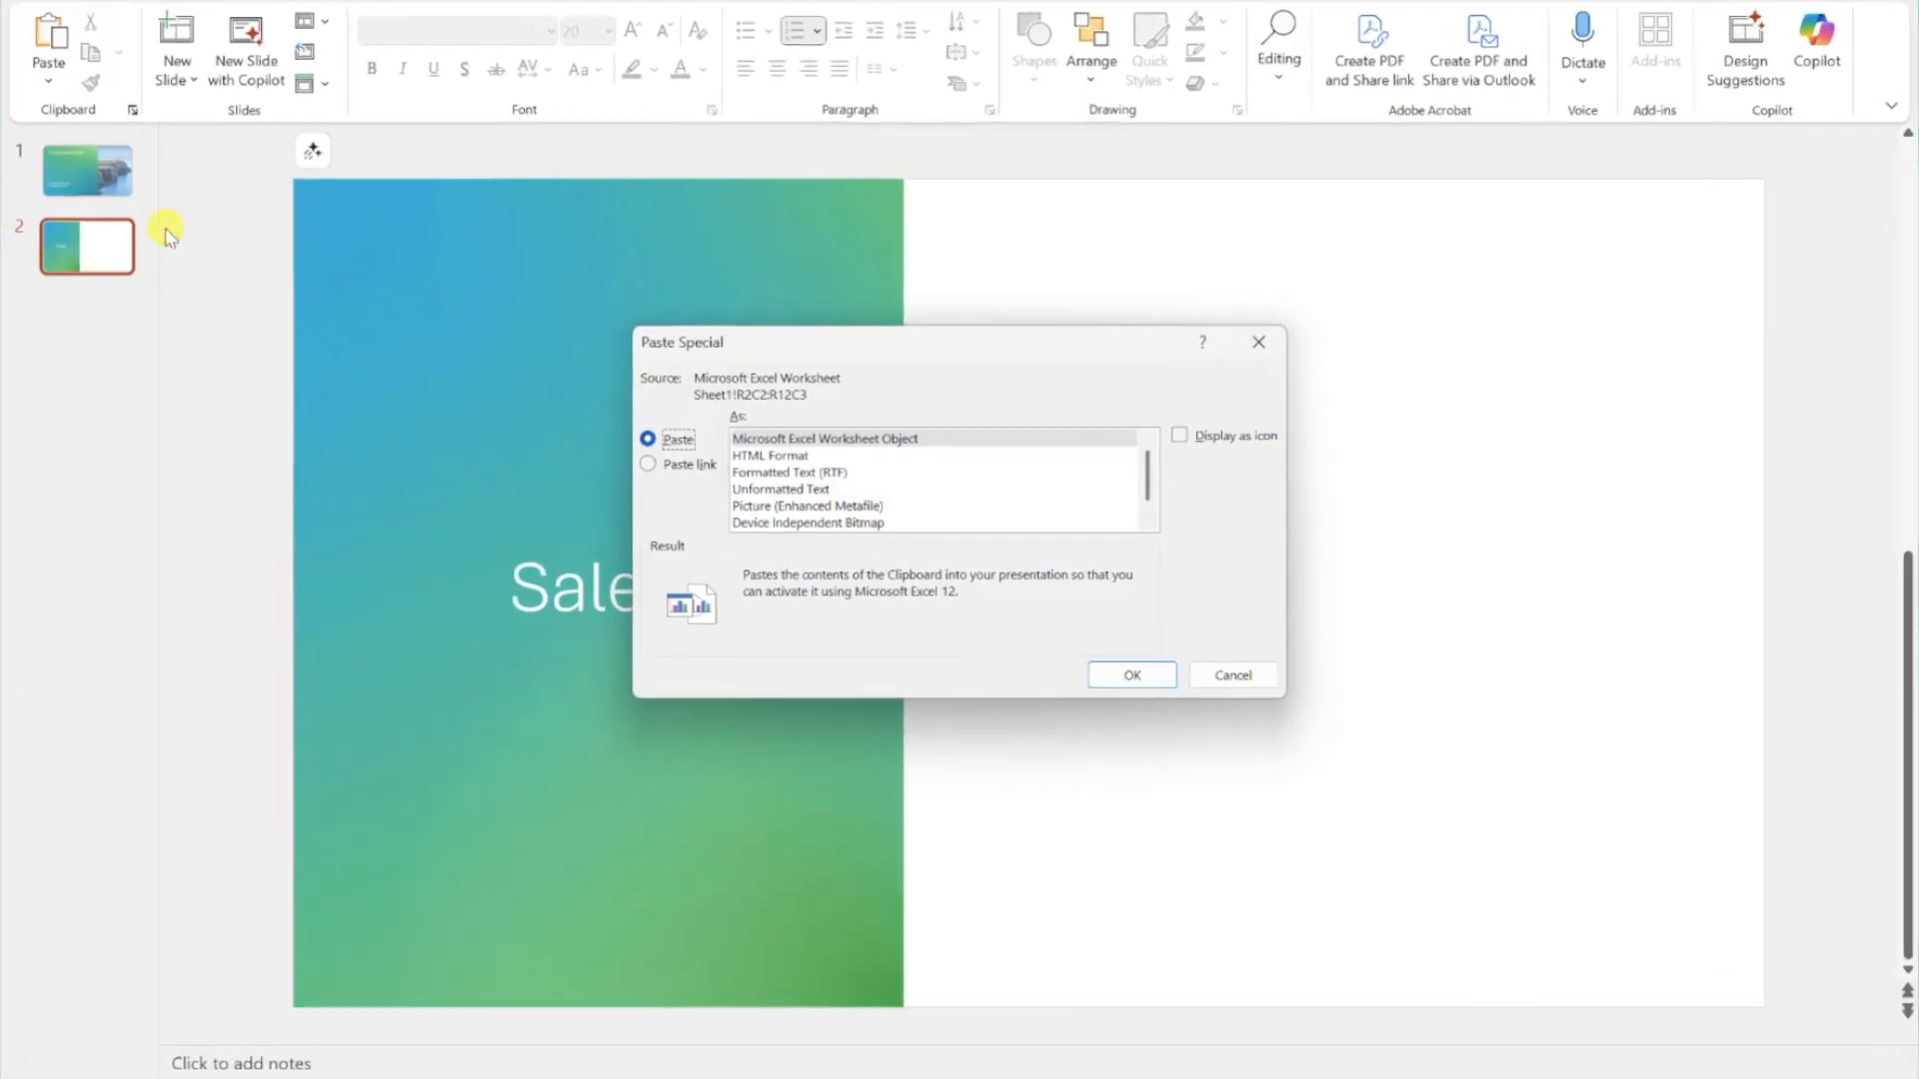
click(649, 464)
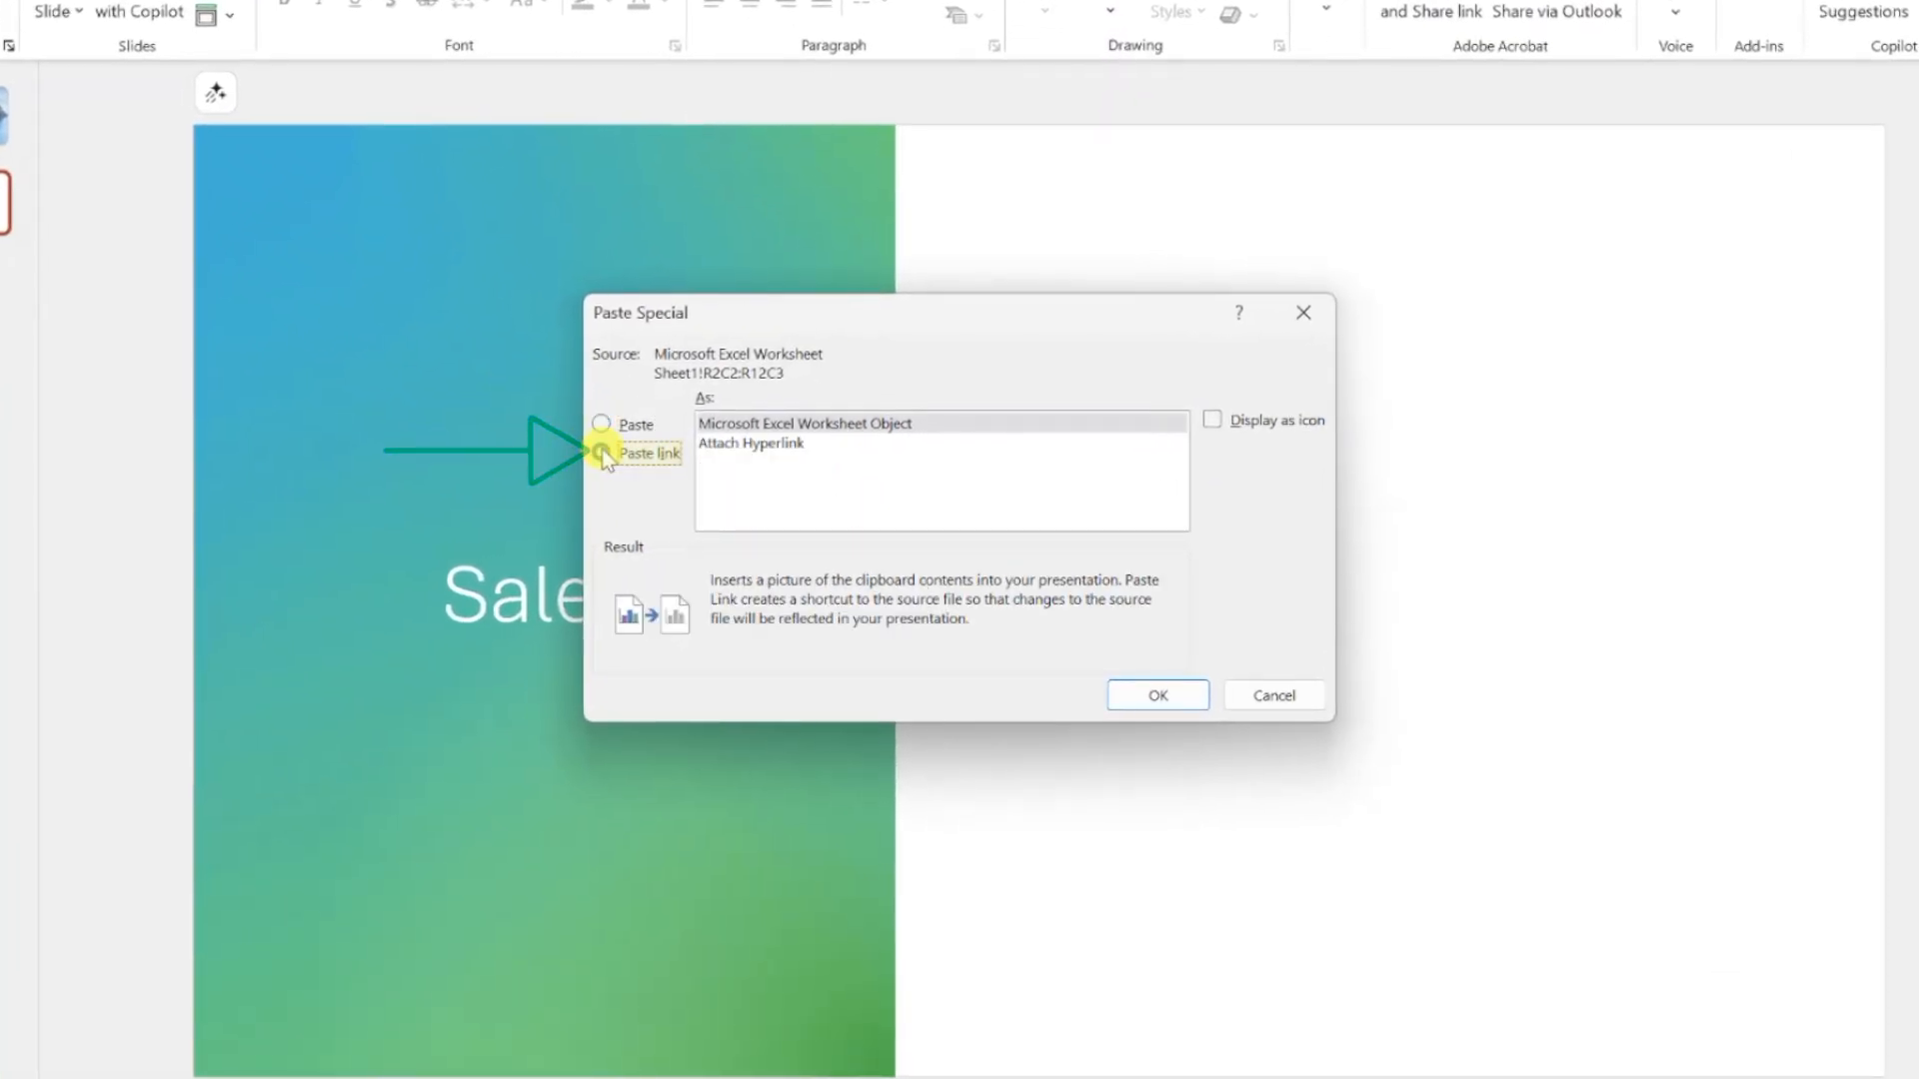
click(600, 452)
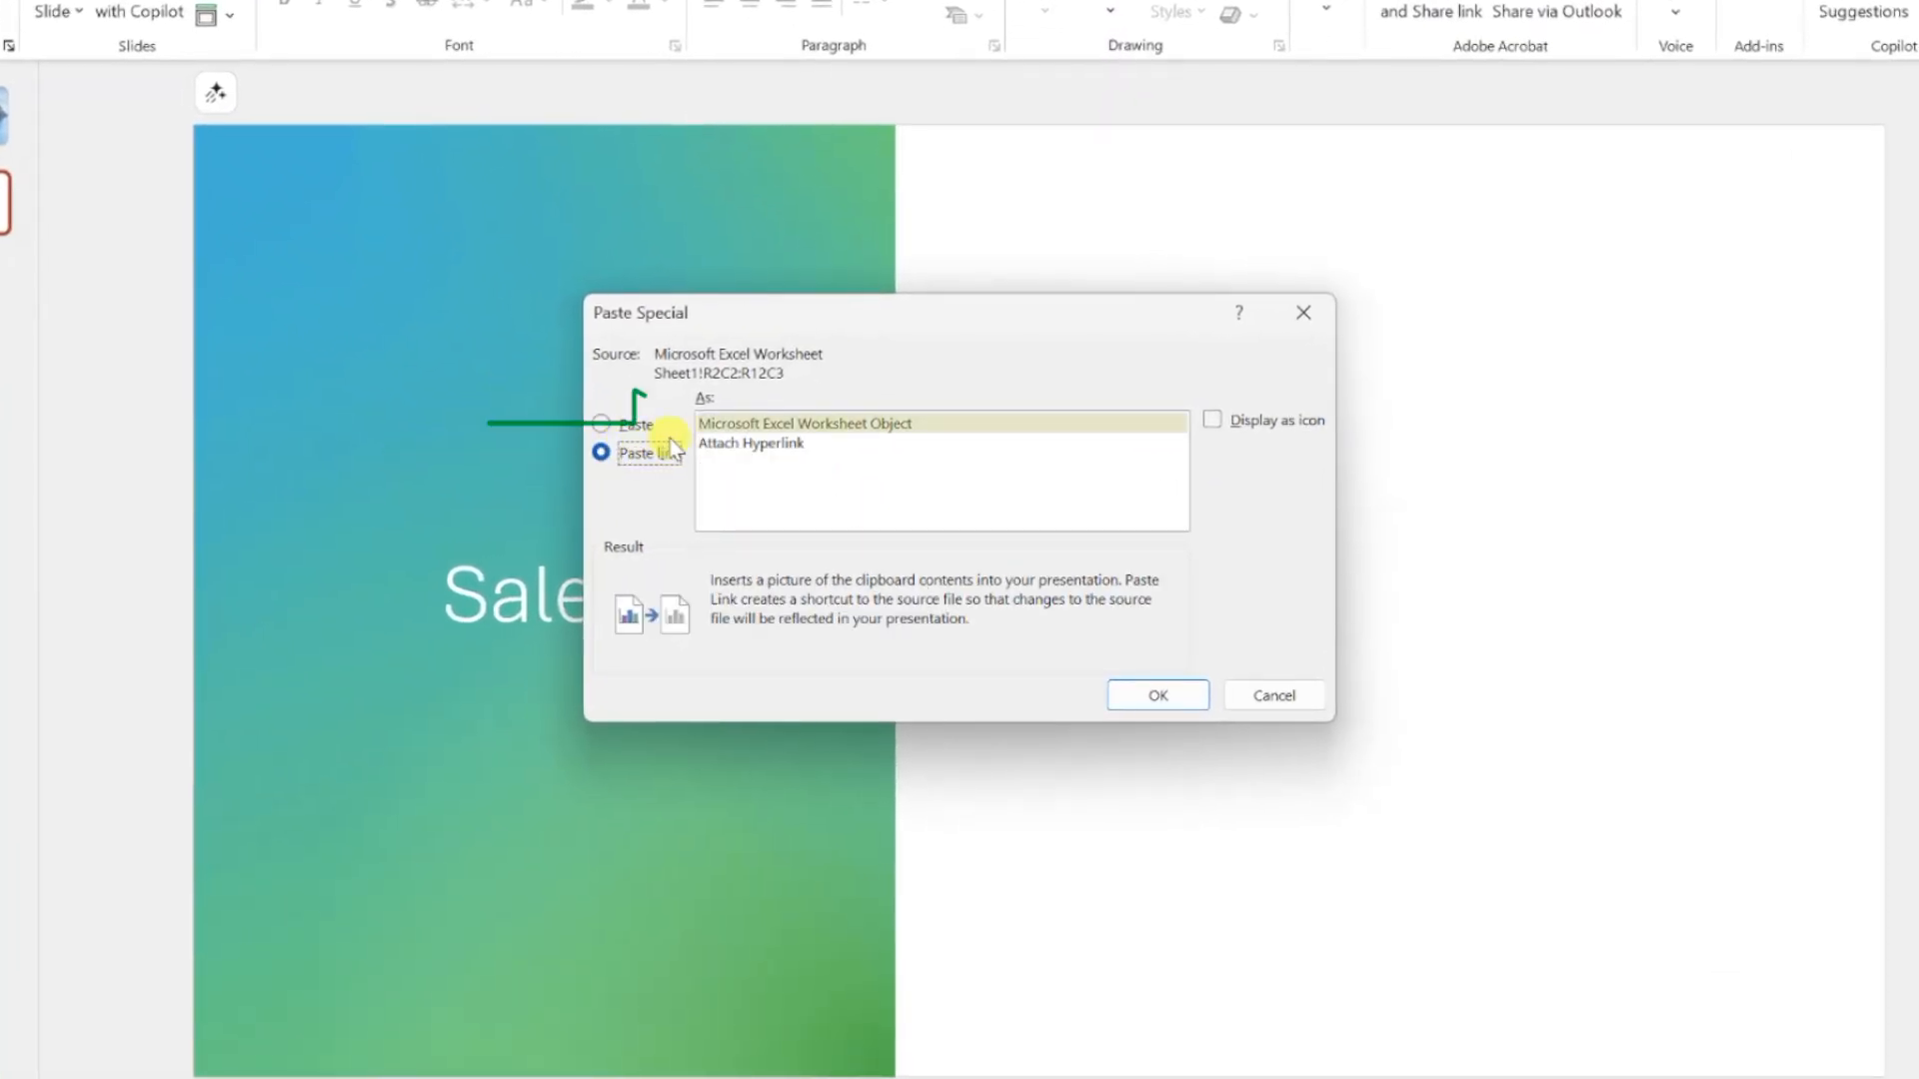
click(804, 422)
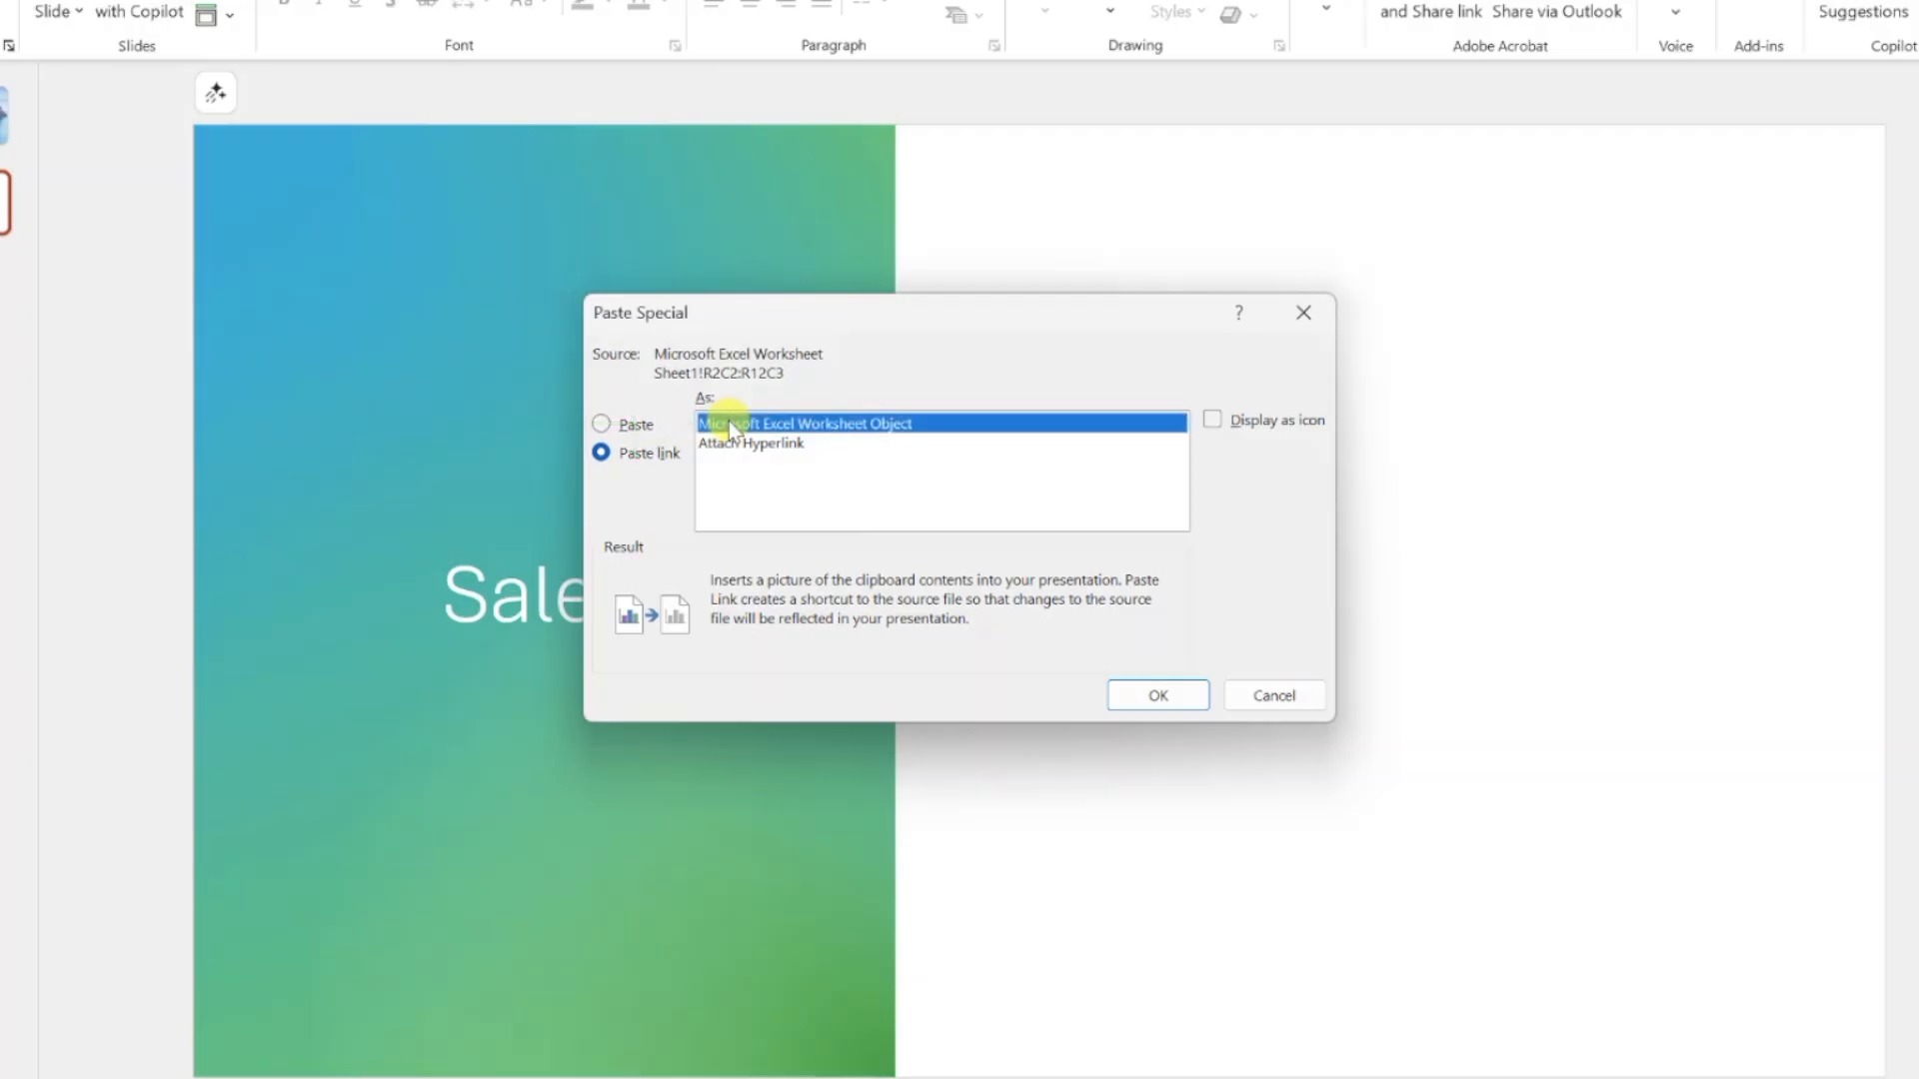
mouse_move(952, 578)
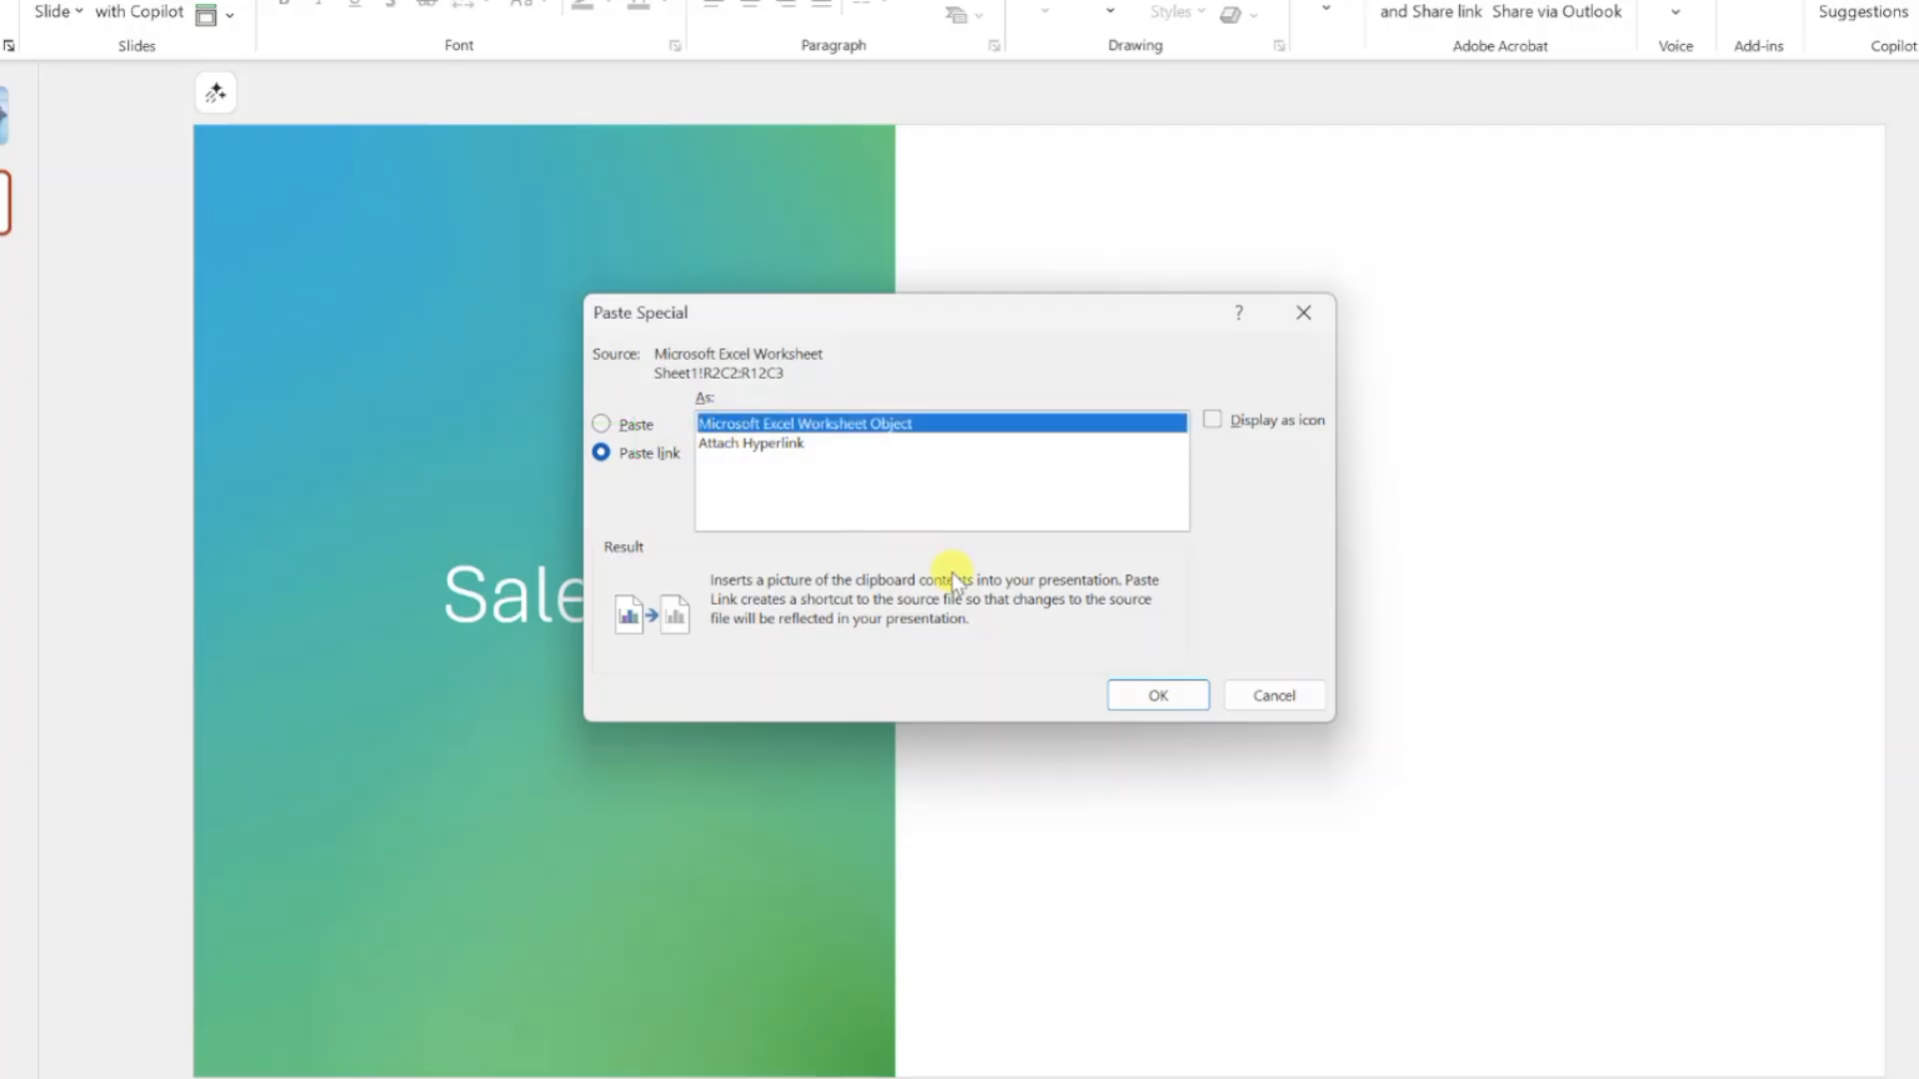
click(1155, 694)
text(1)
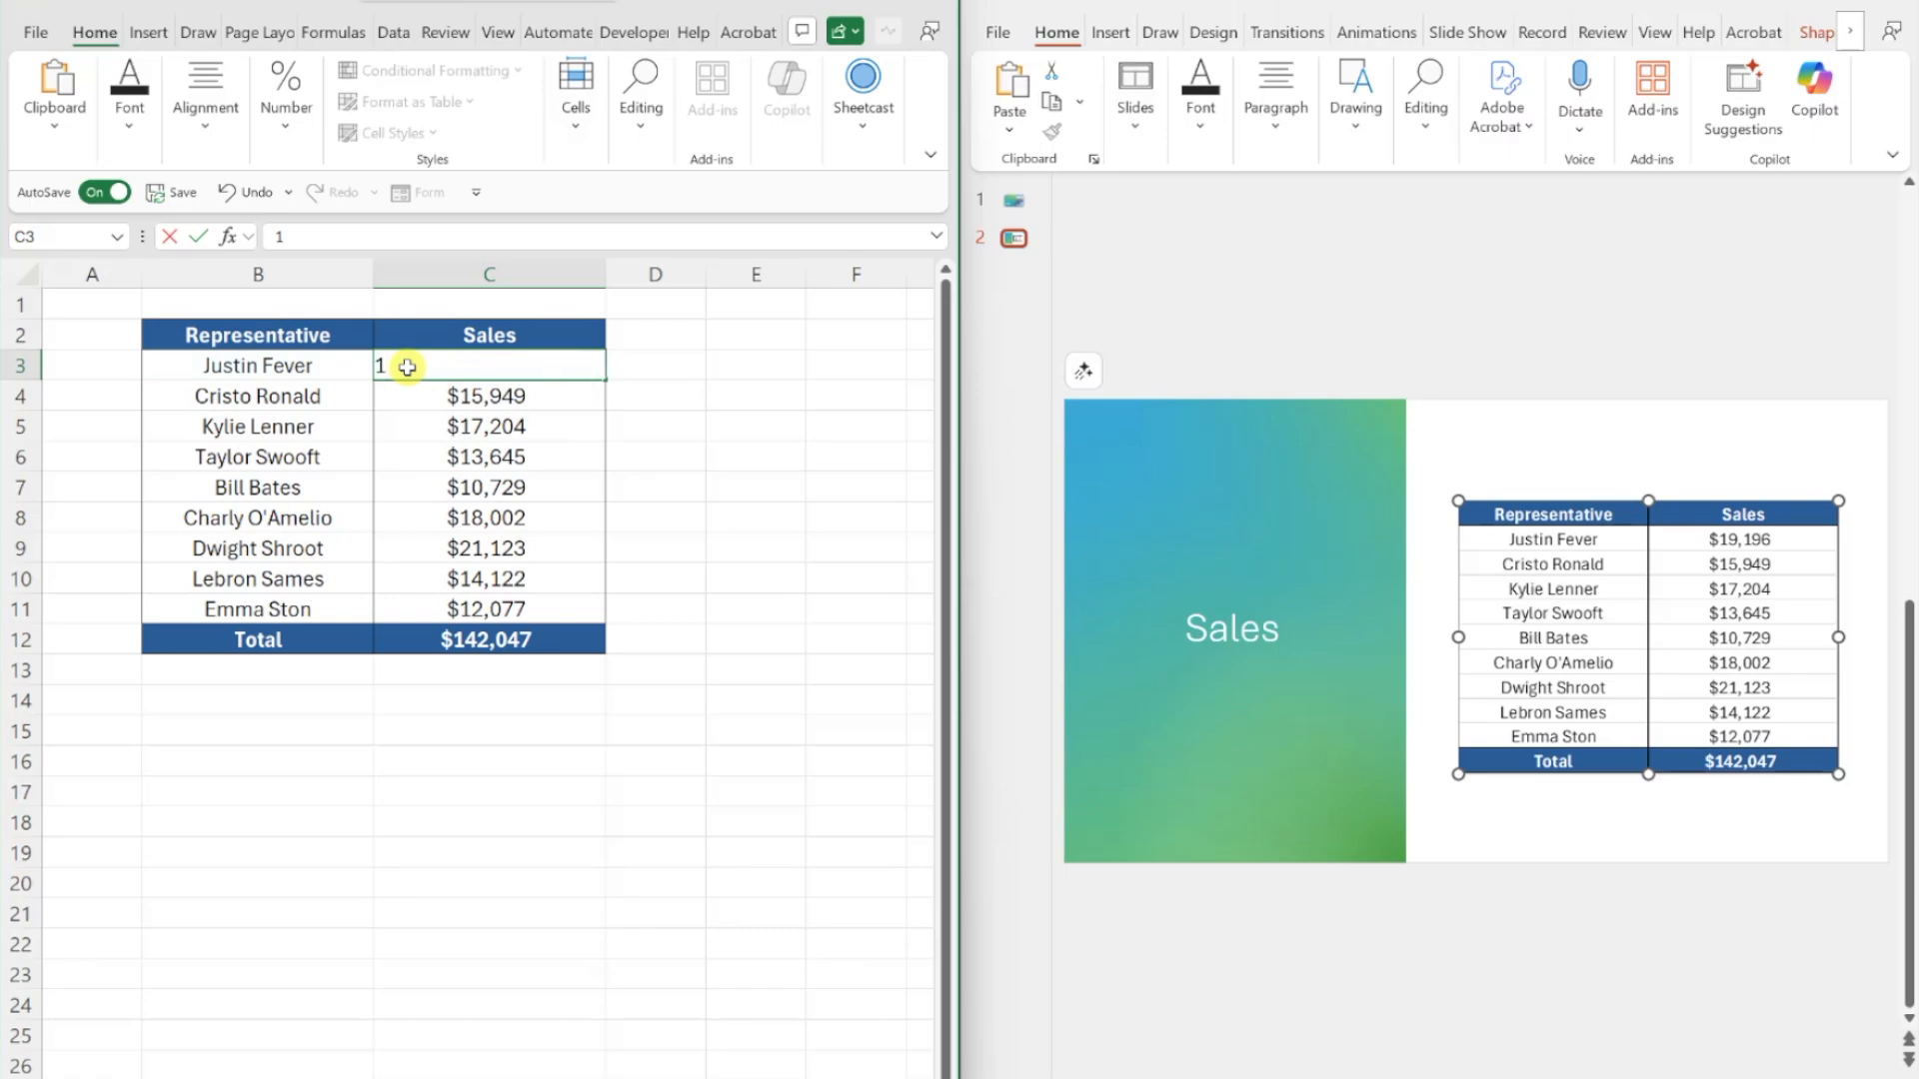
Step: Set Justin Fever to $12,800, fill Dwight Shroot's row green, sort rows B3:C11
key(Return)
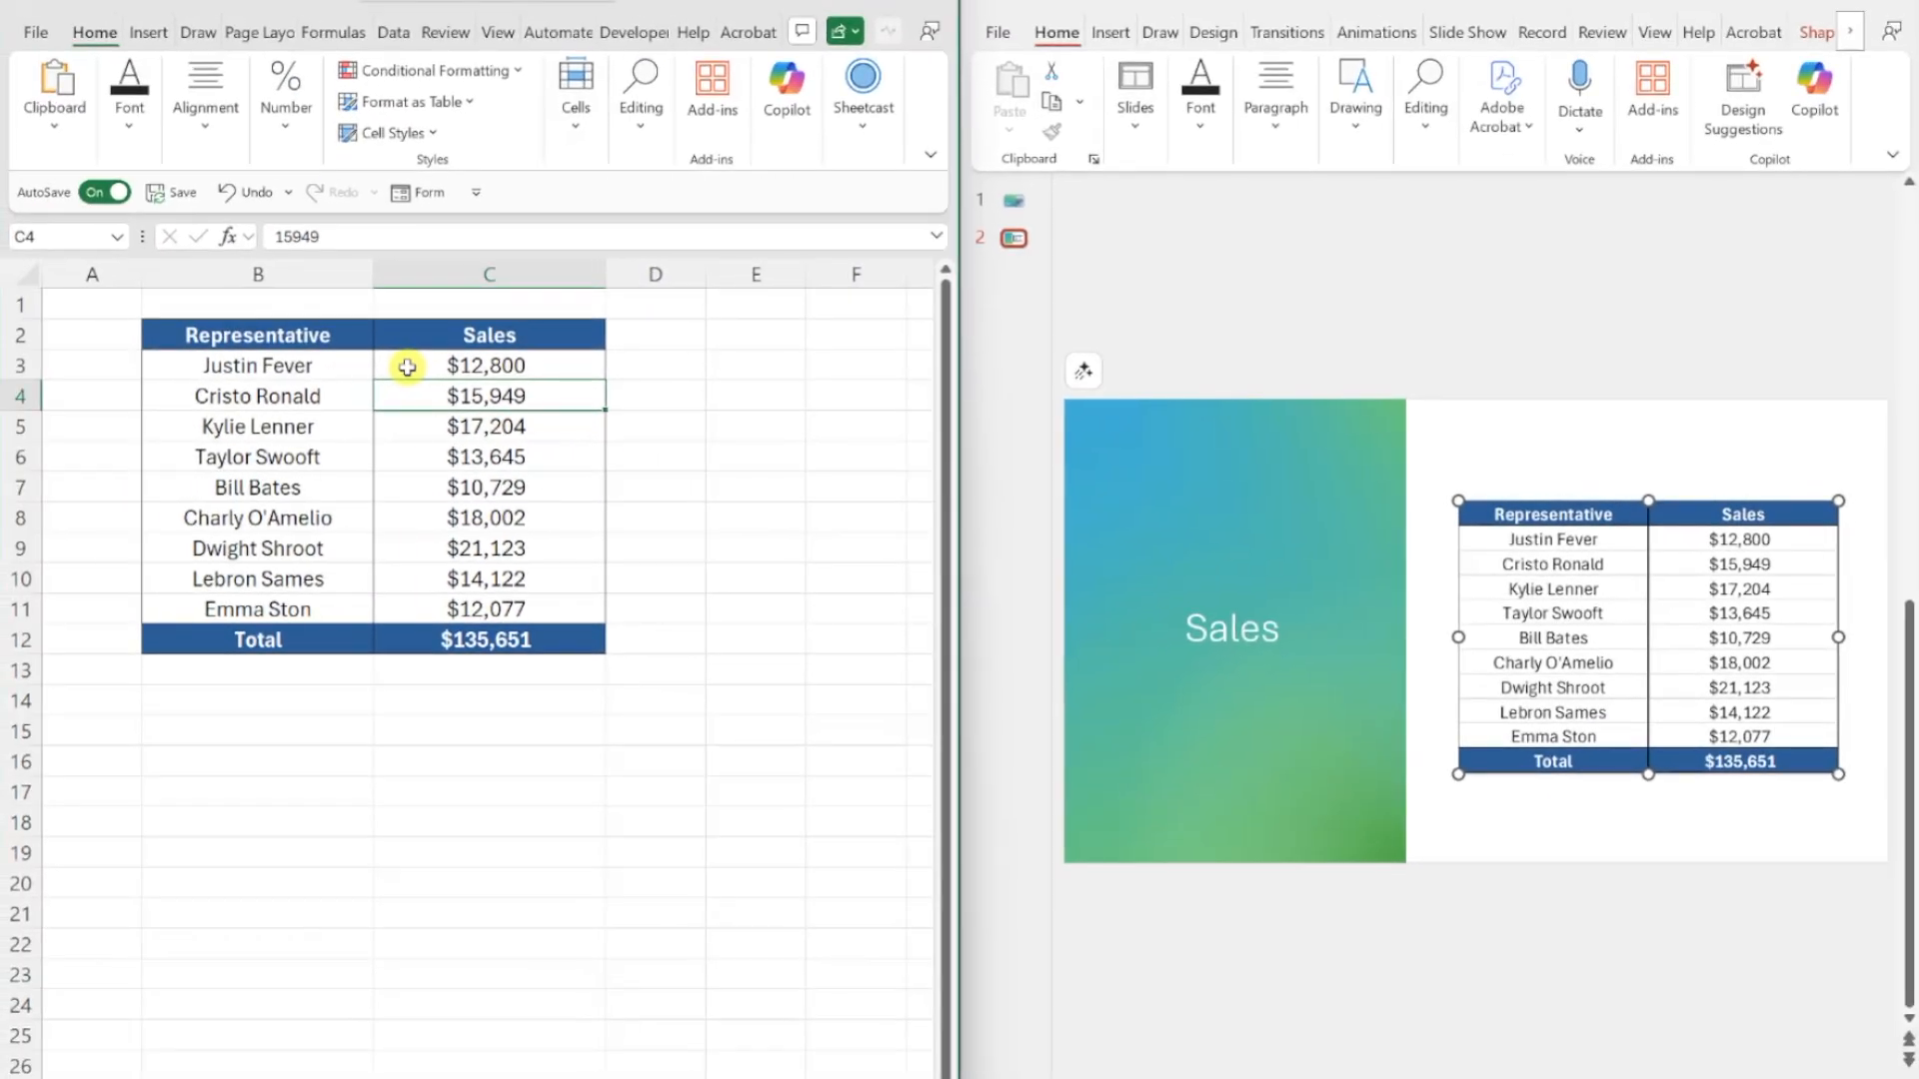
click(257, 549)
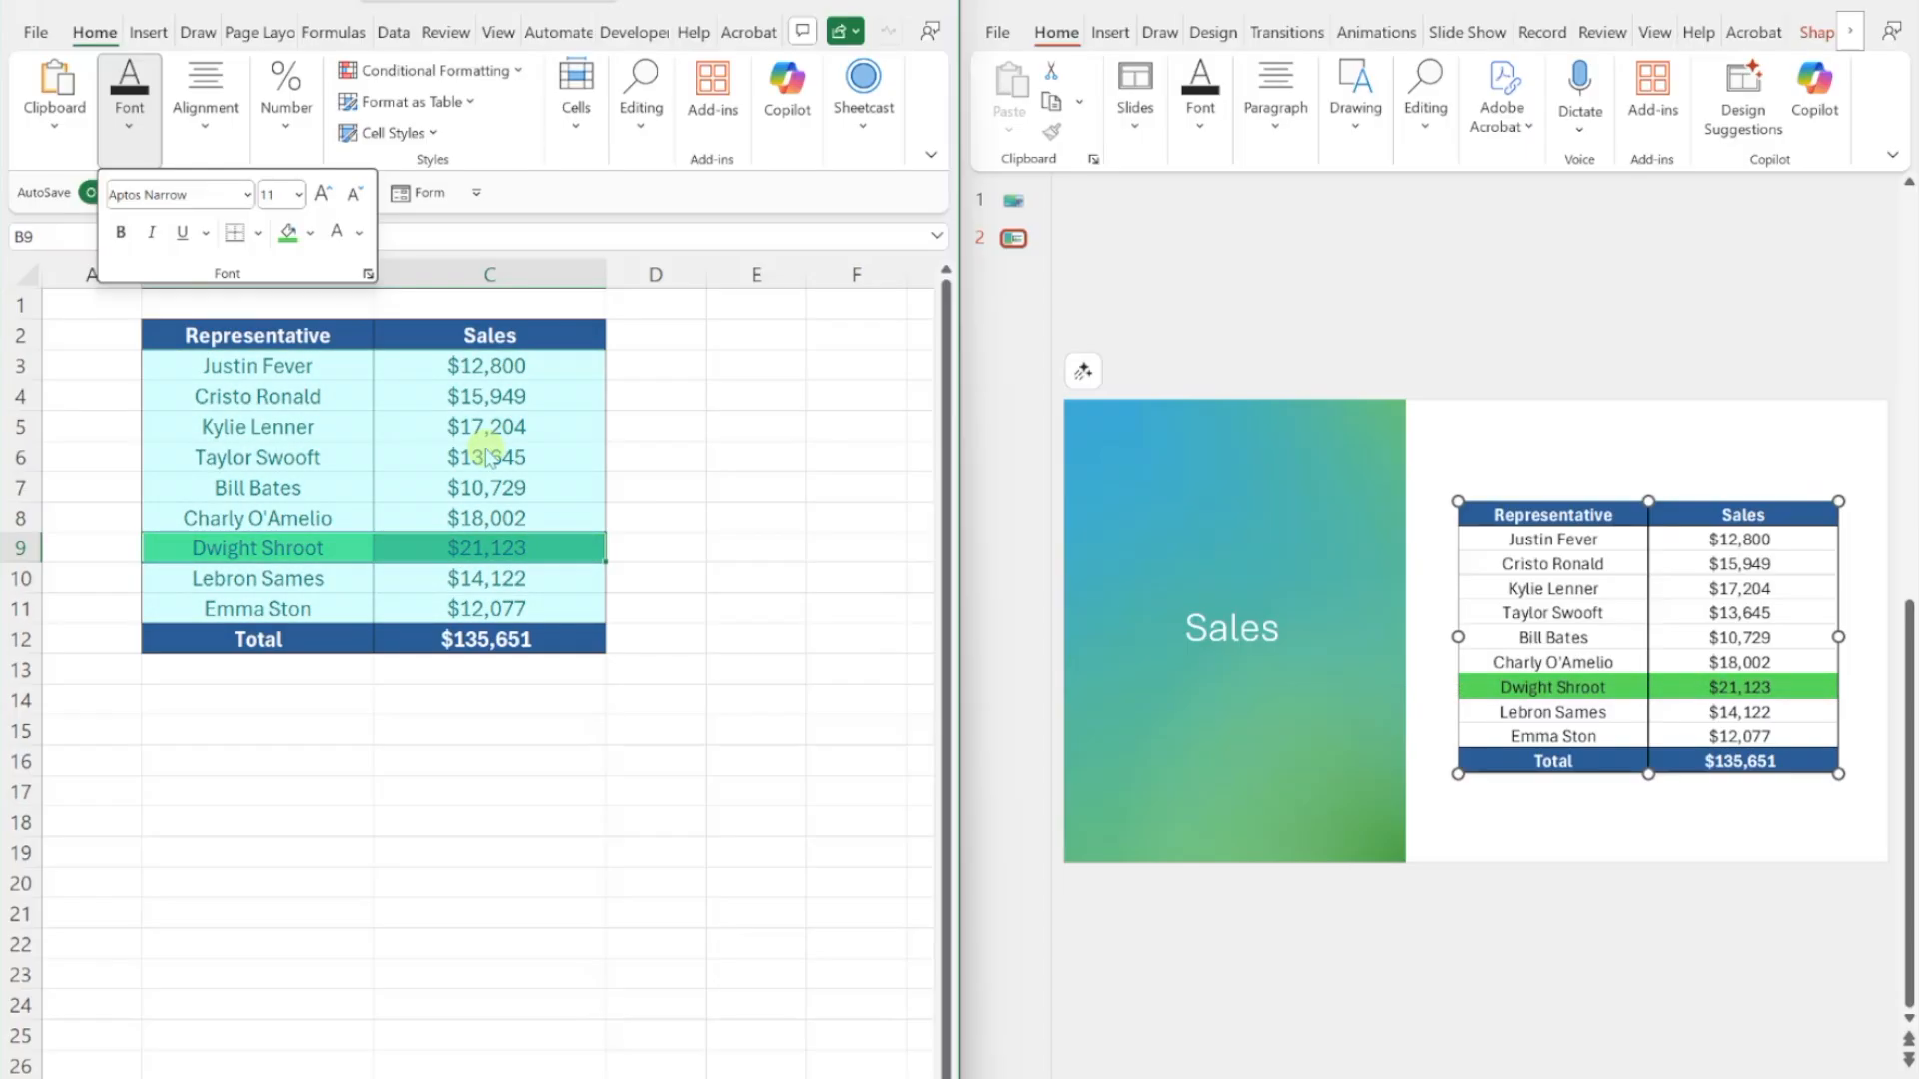
click(393, 32)
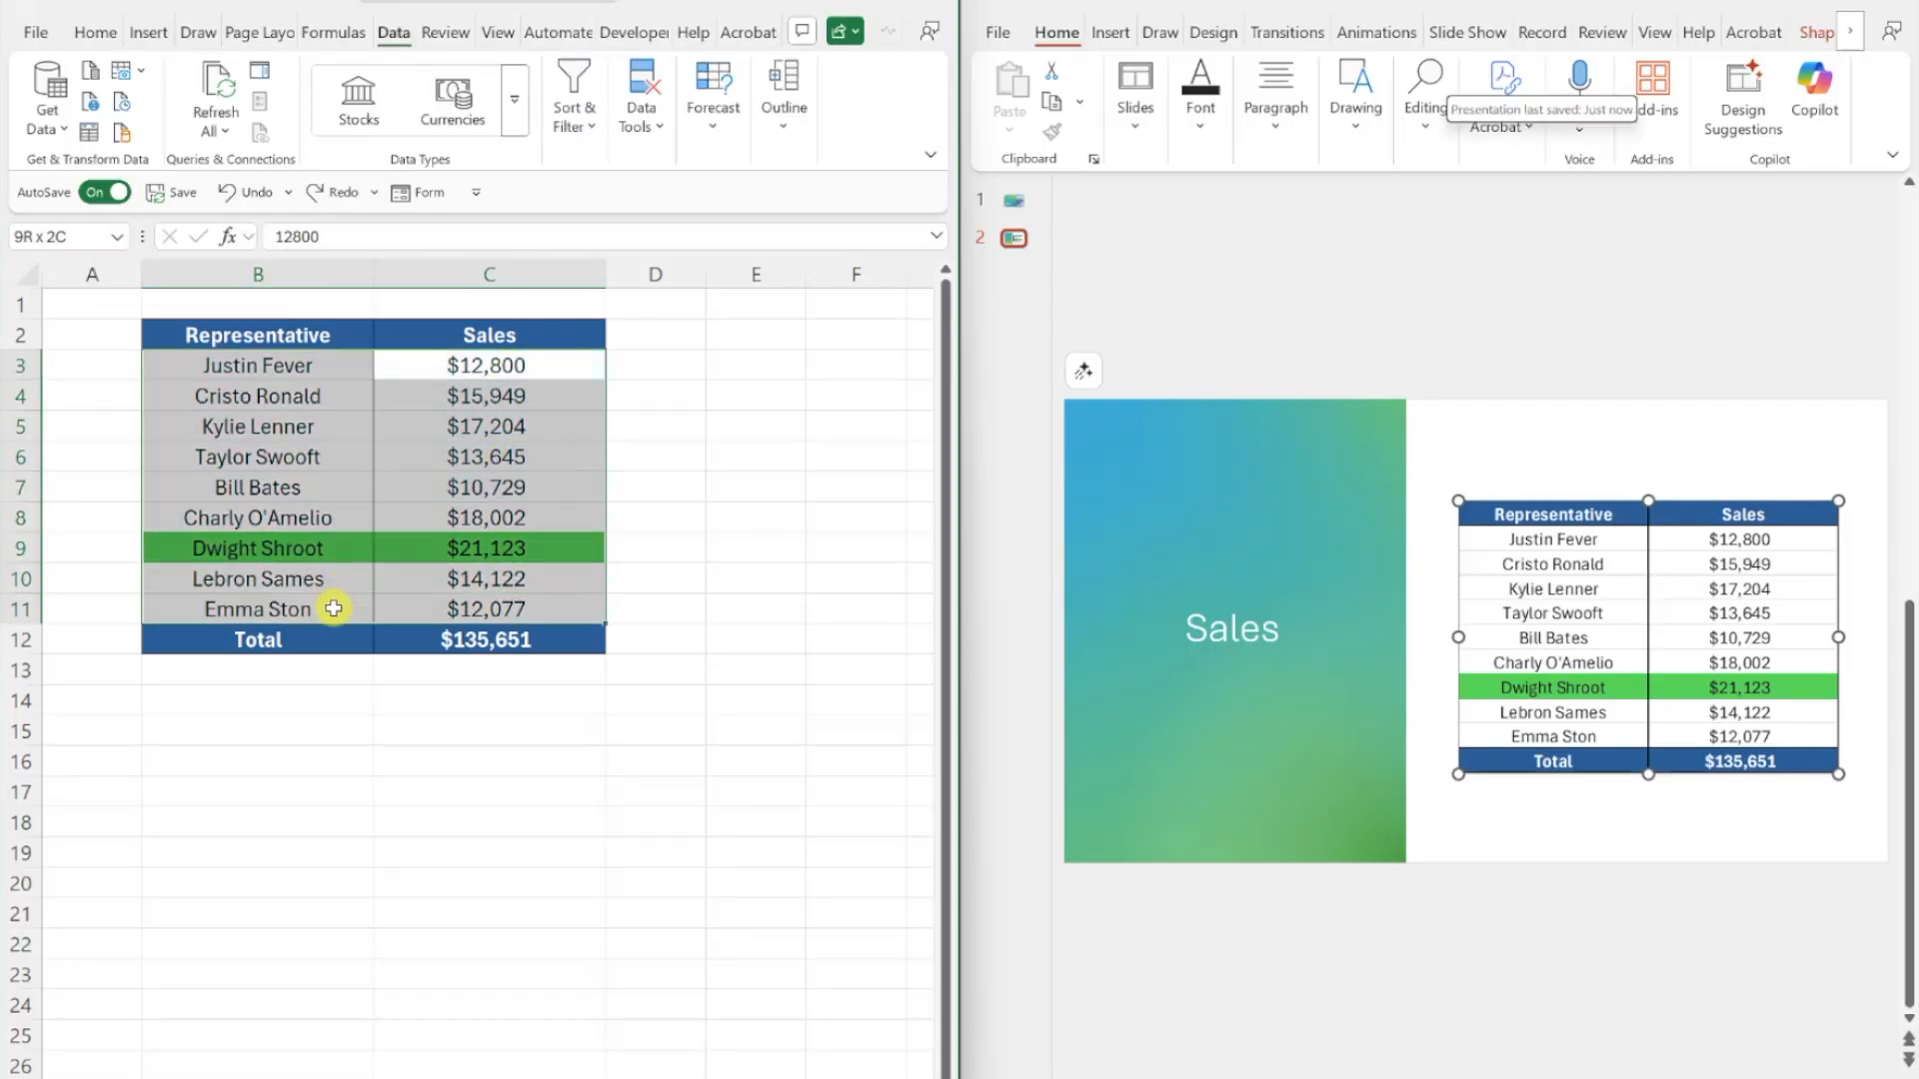
key(alt+a+s+a)
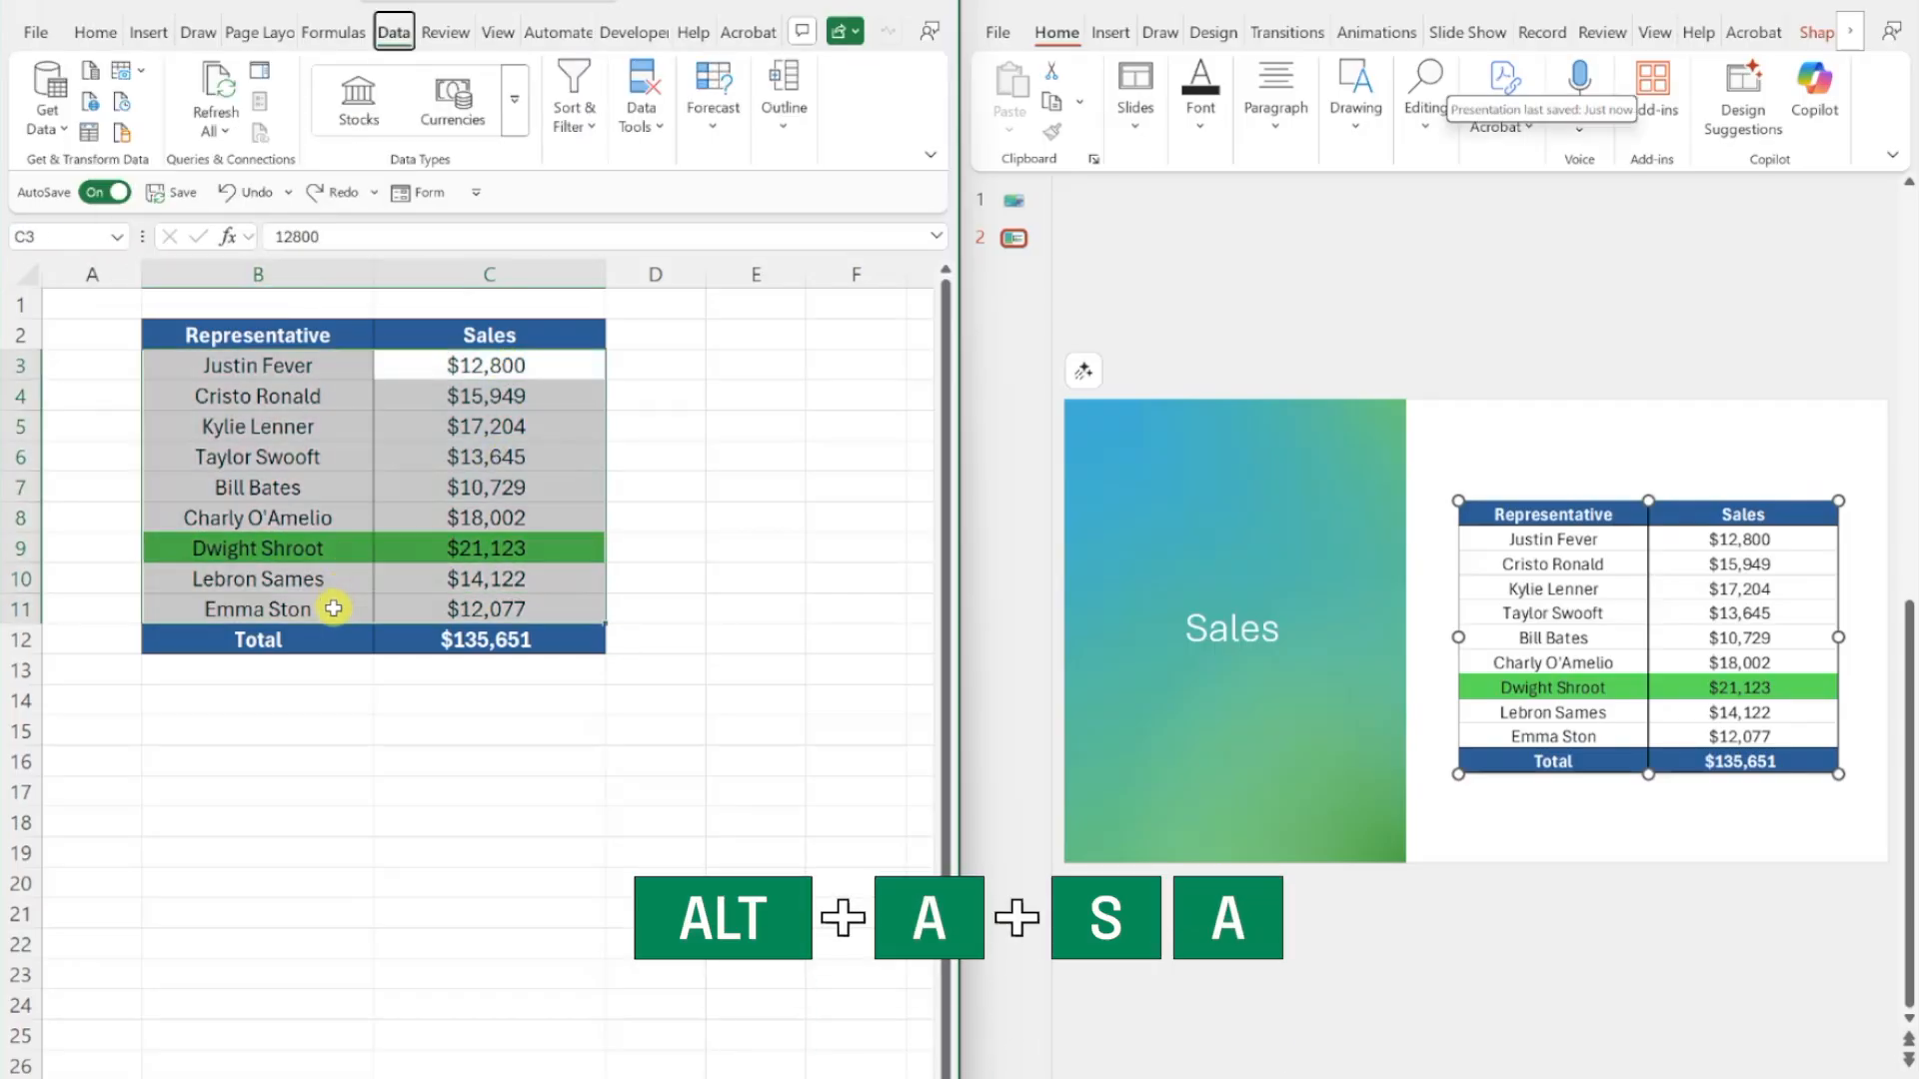
key(alt+a+s+a)
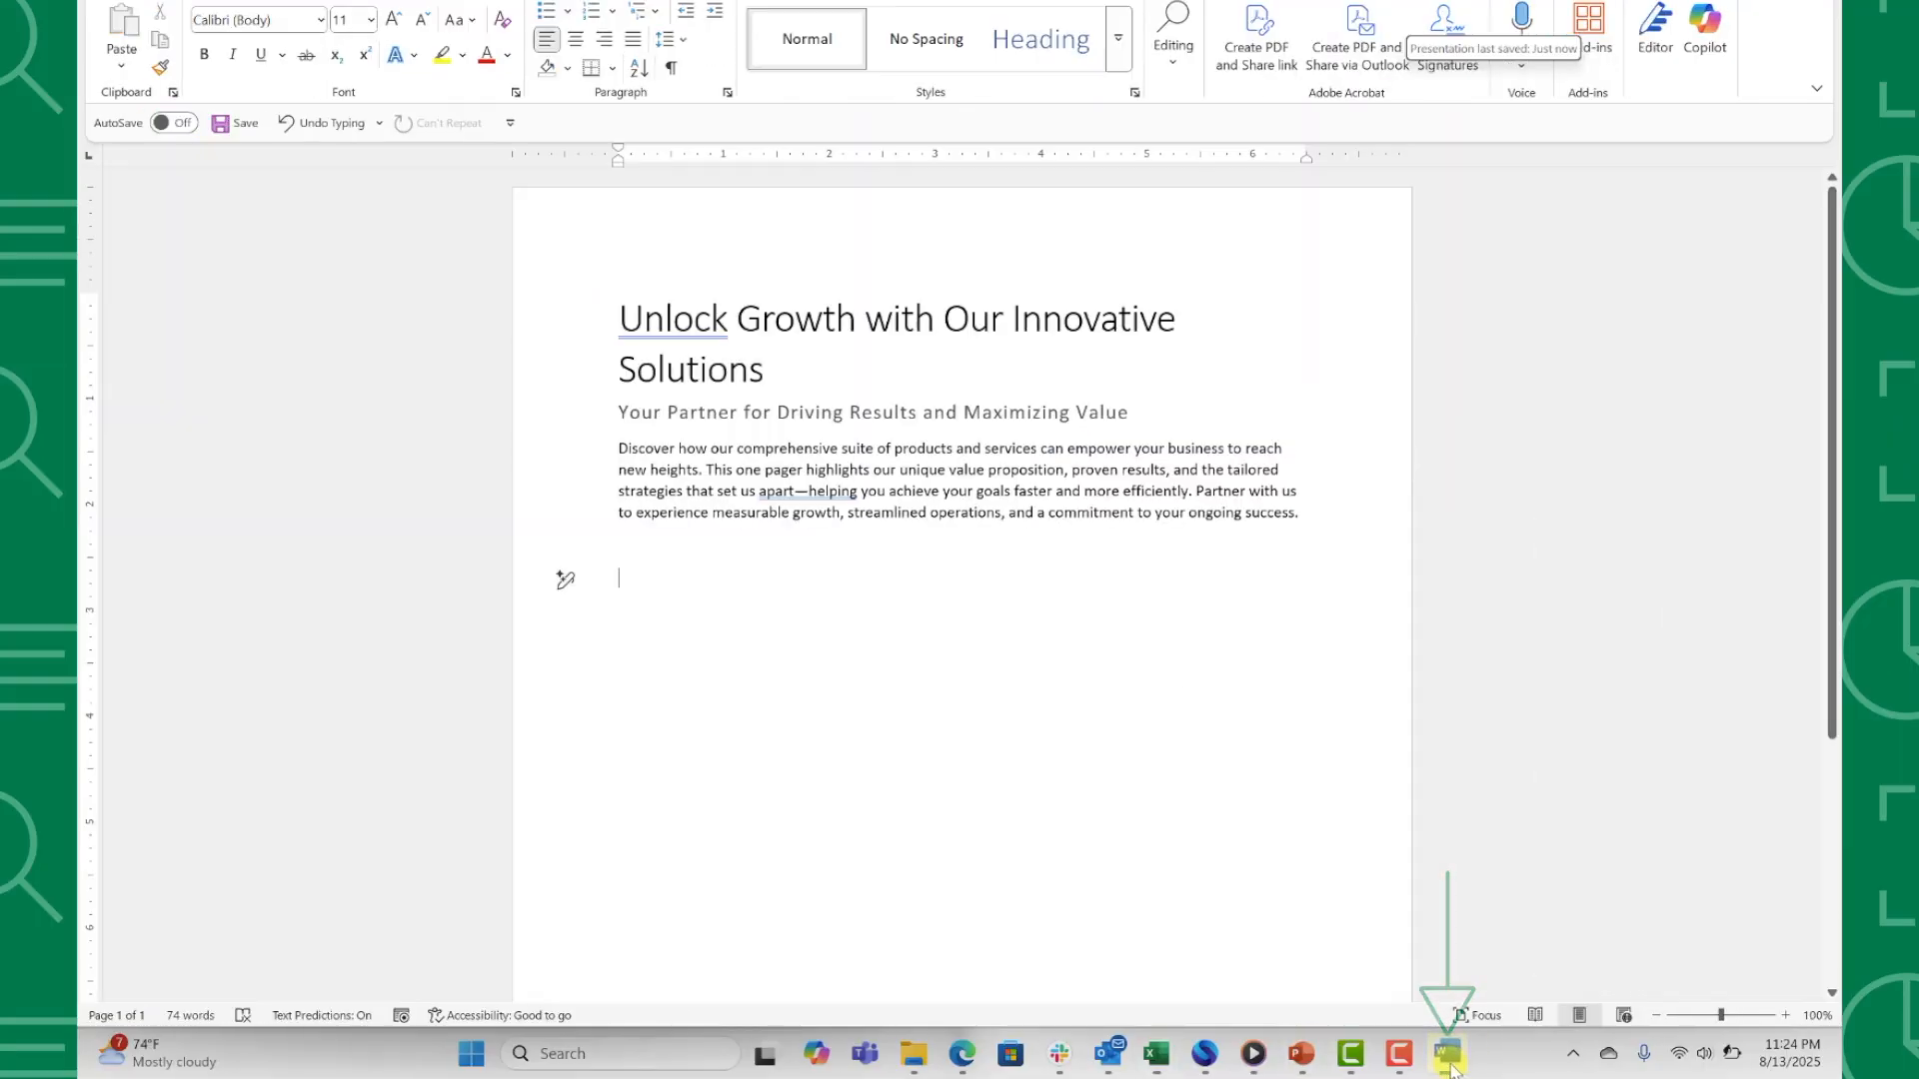
Step: Paste-link the sales table into the Word one-pager as a Microsoft Excel Worksheet Object
click(120, 83)
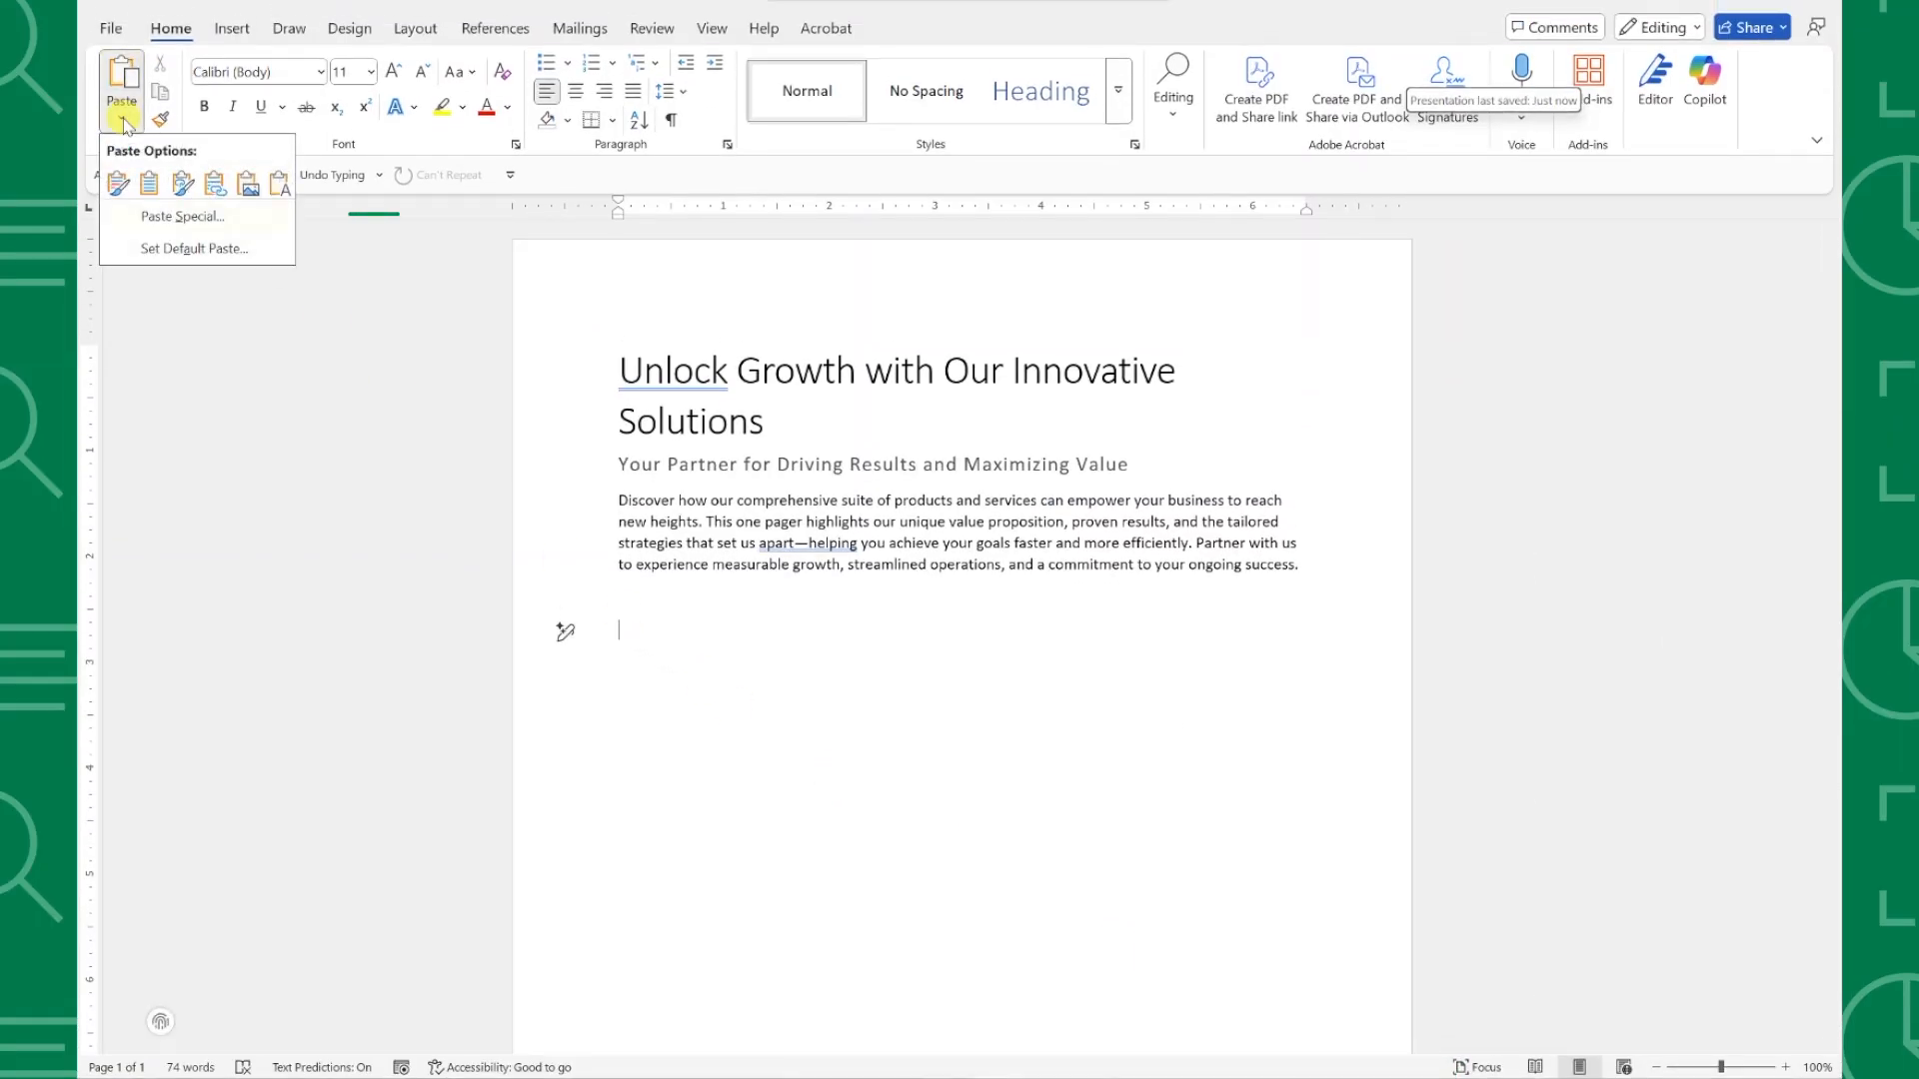
click(182, 216)
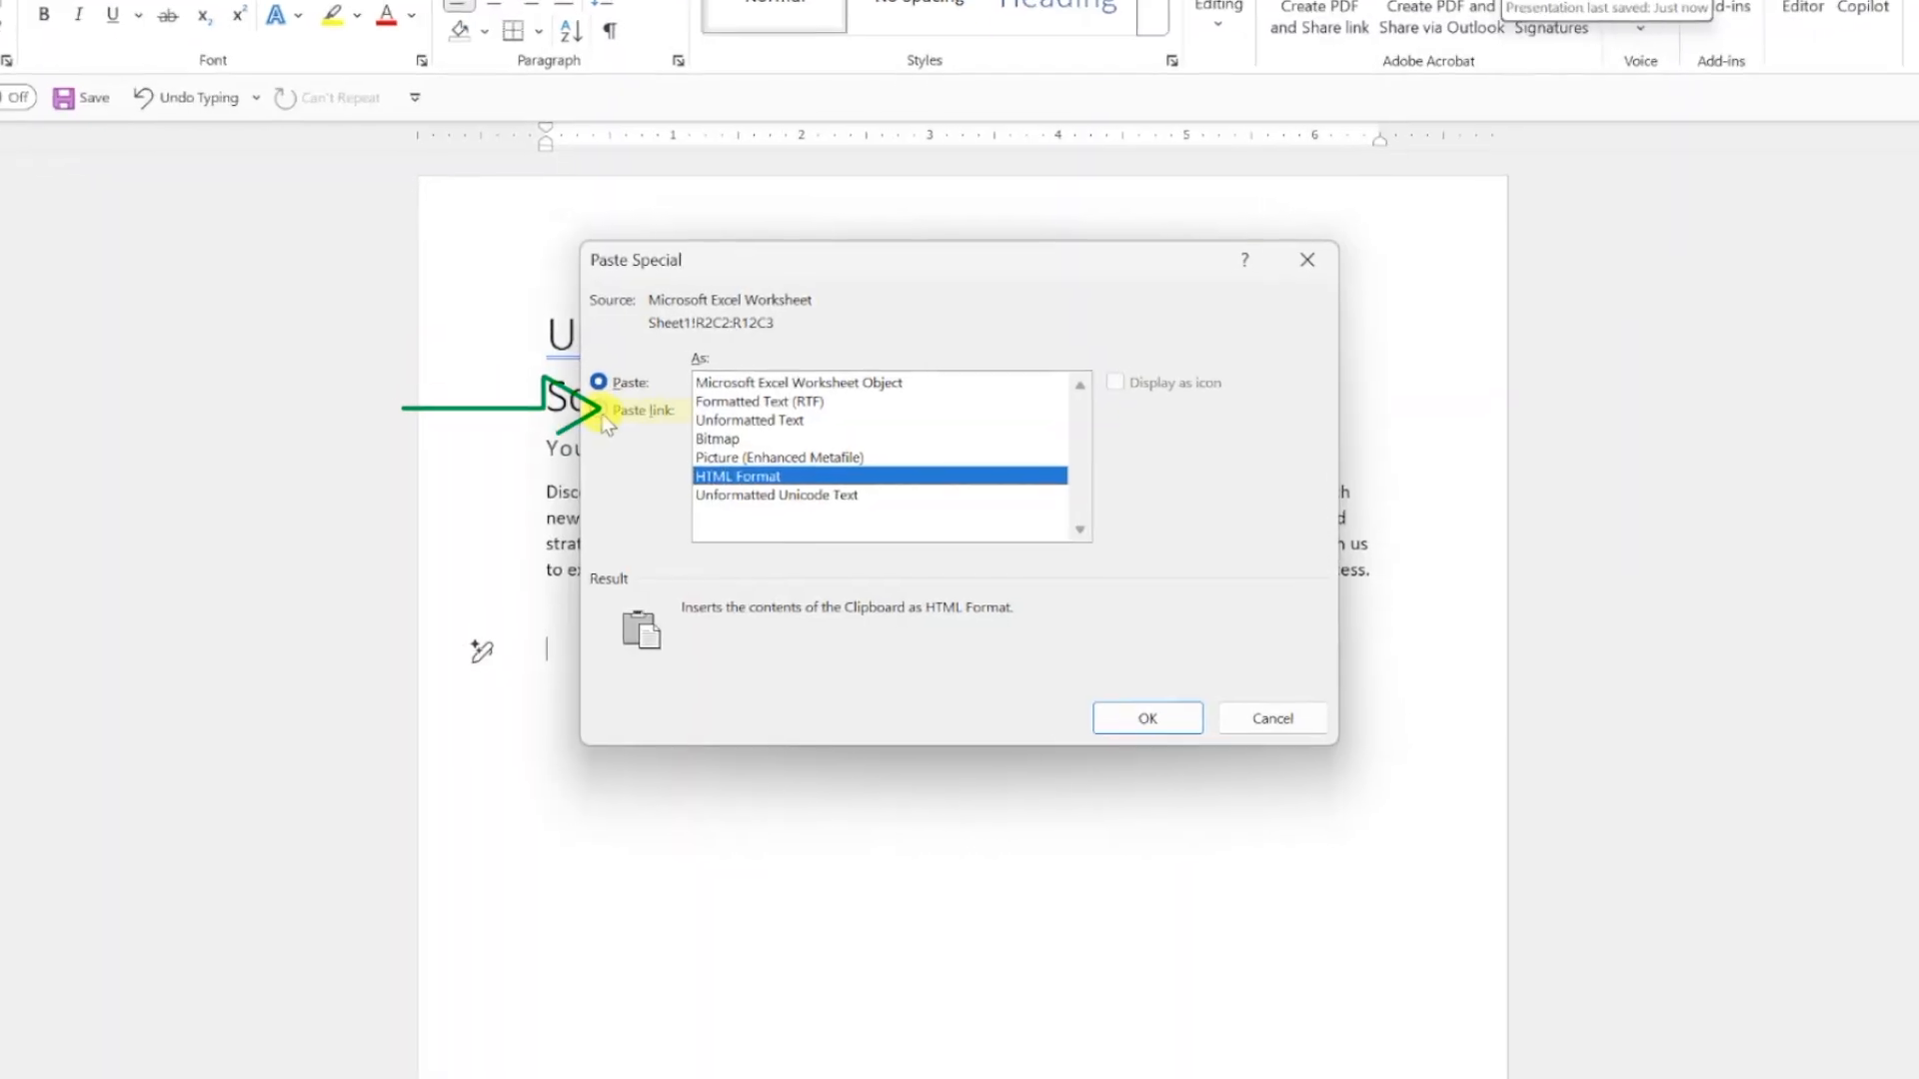
click(598, 408)
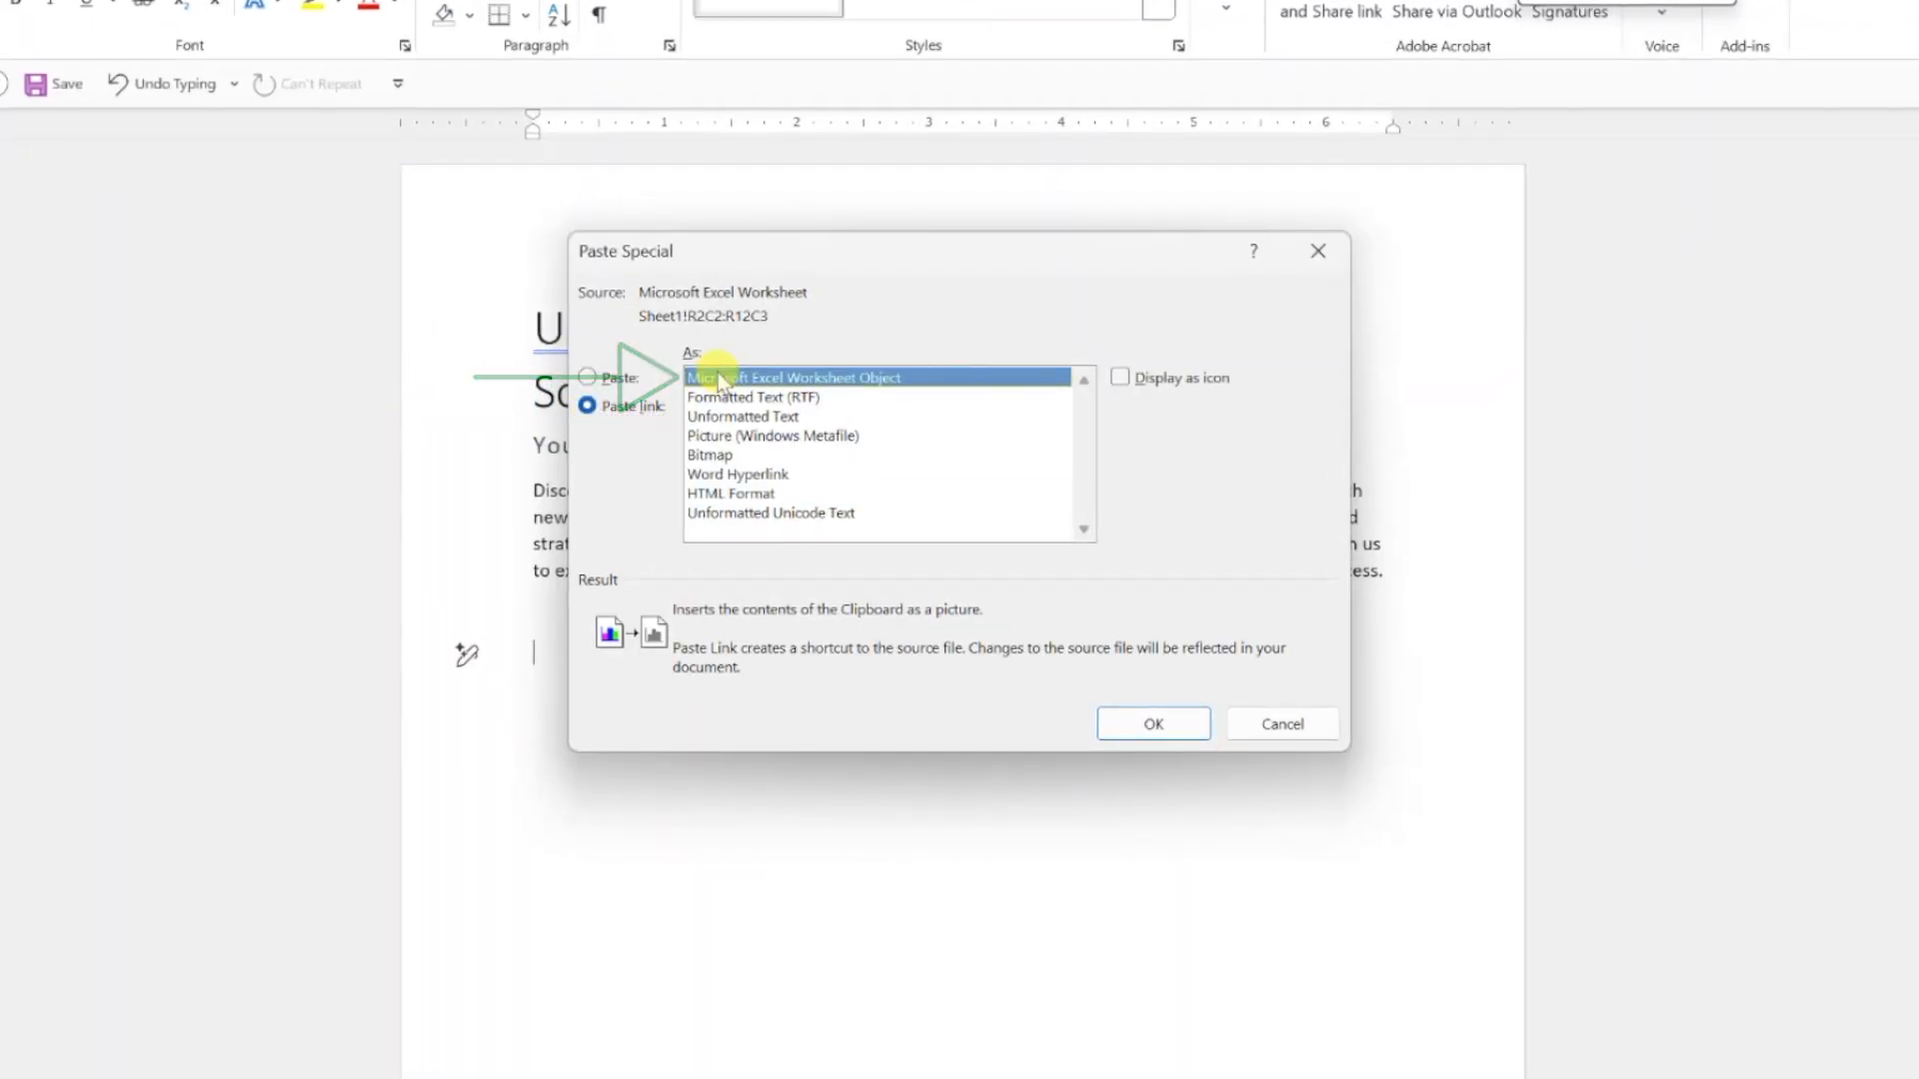
click(1151, 723)
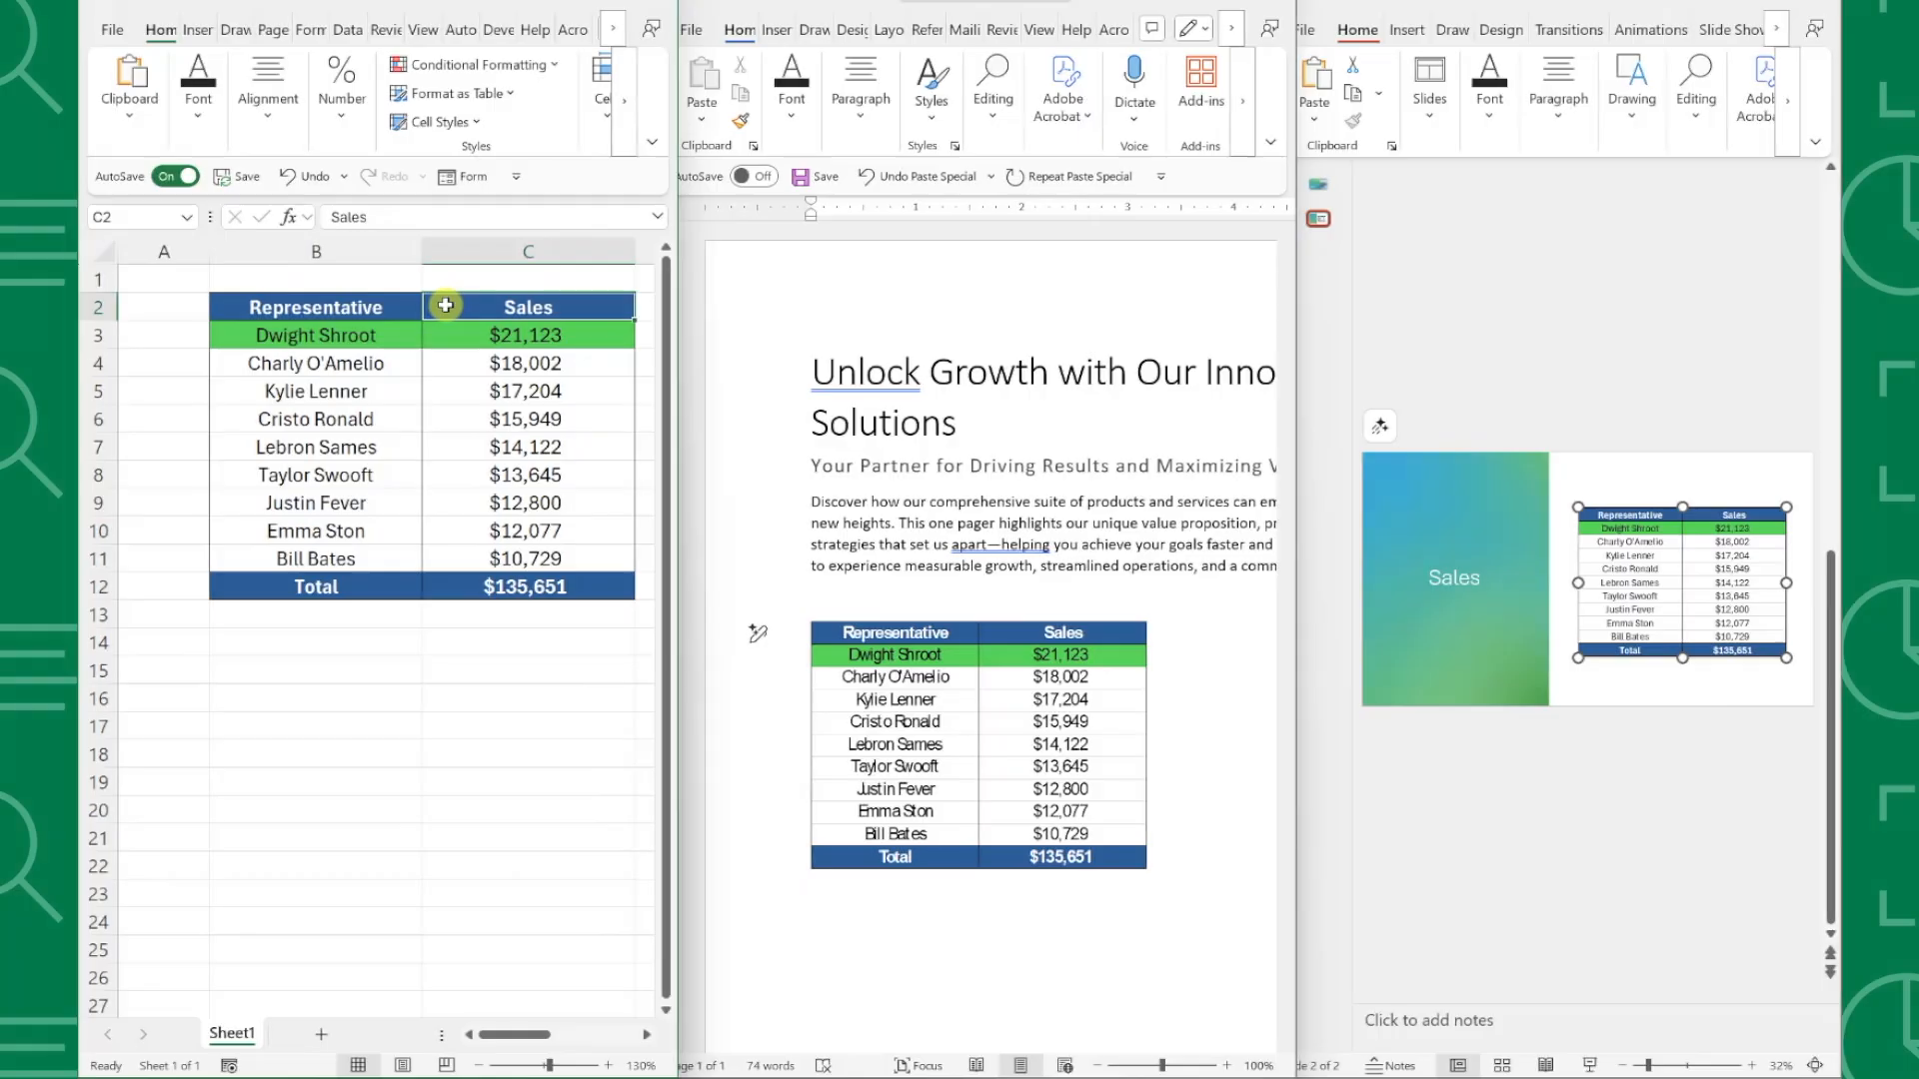
click(315, 558)
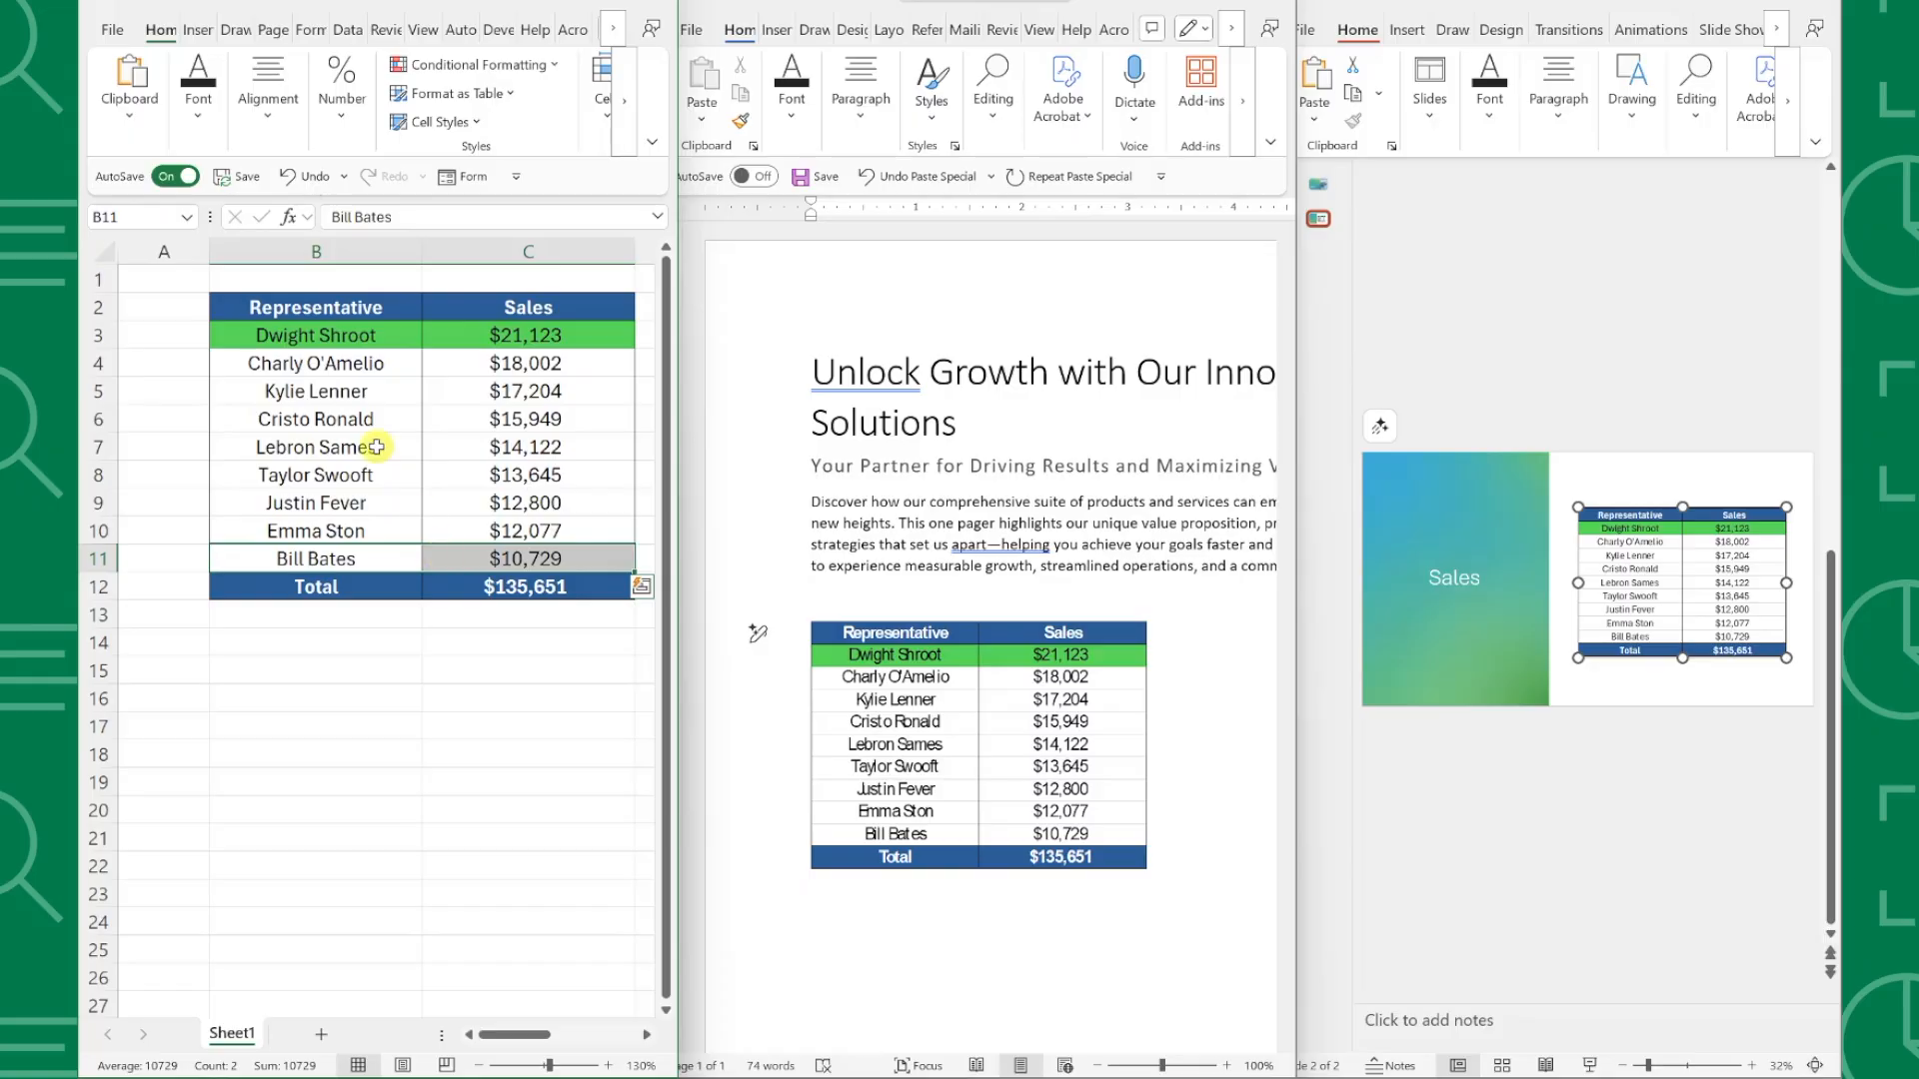
click(364, 212)
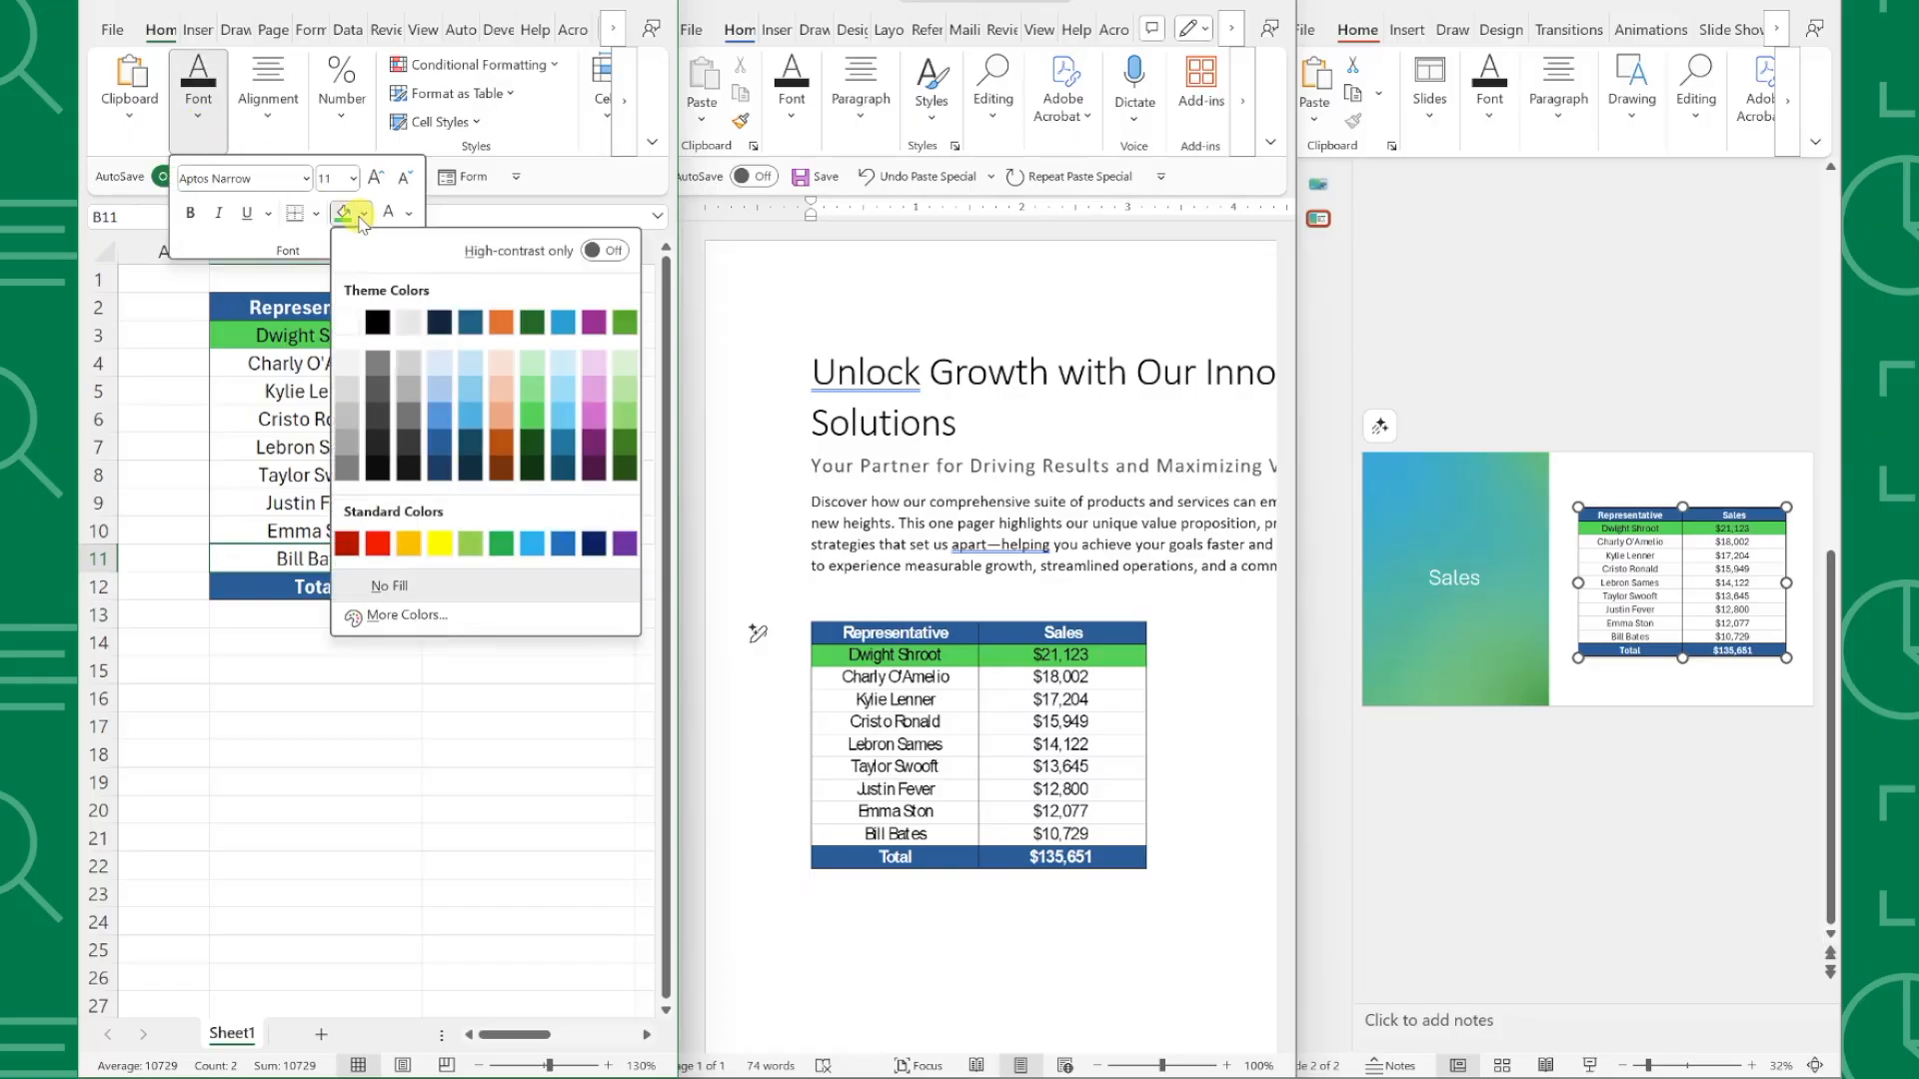
click(378, 542)
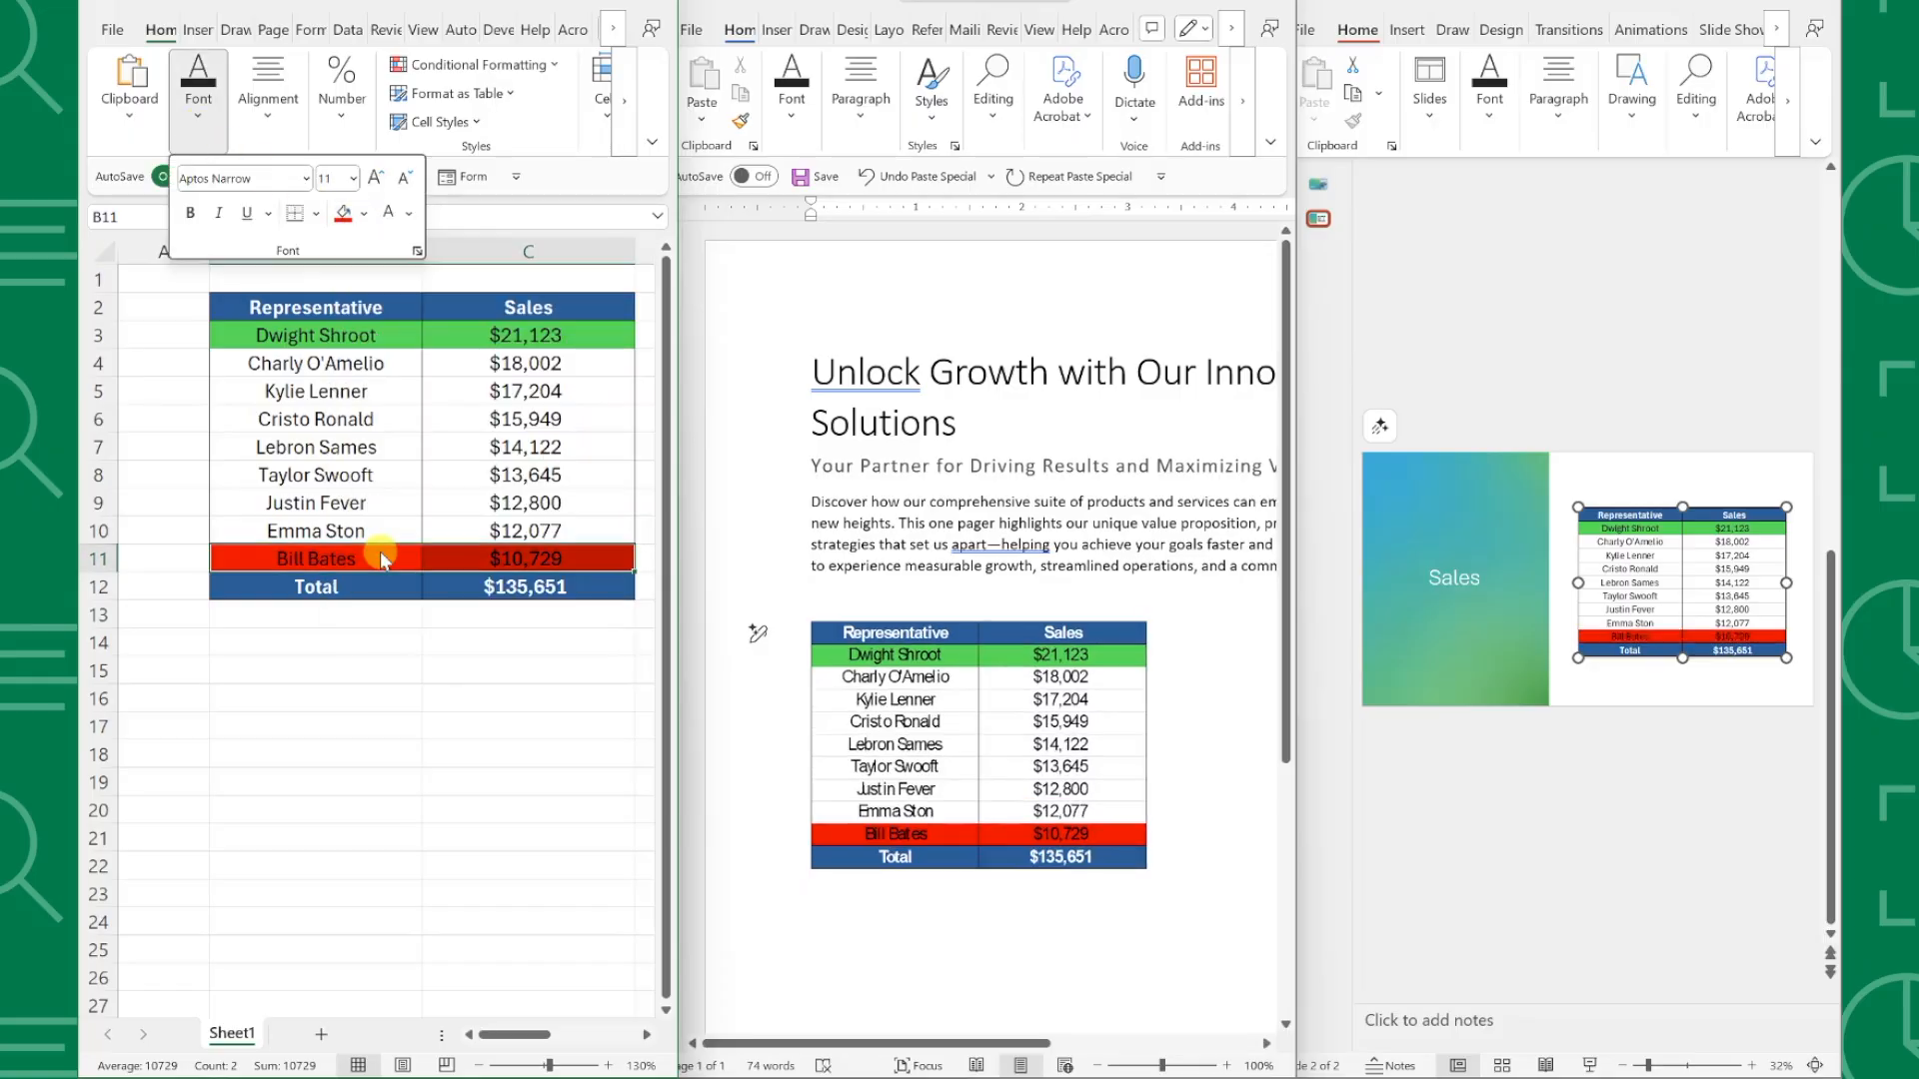